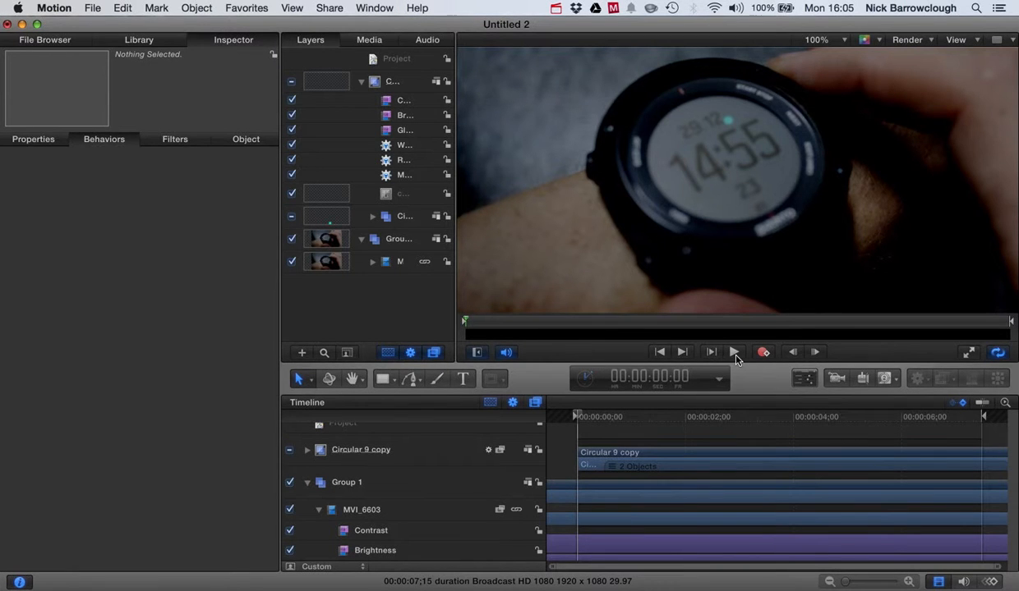
Play and scrub through the clip to preview the HUD rings.
{"action": "left_click", "coordinate": [734, 352]}
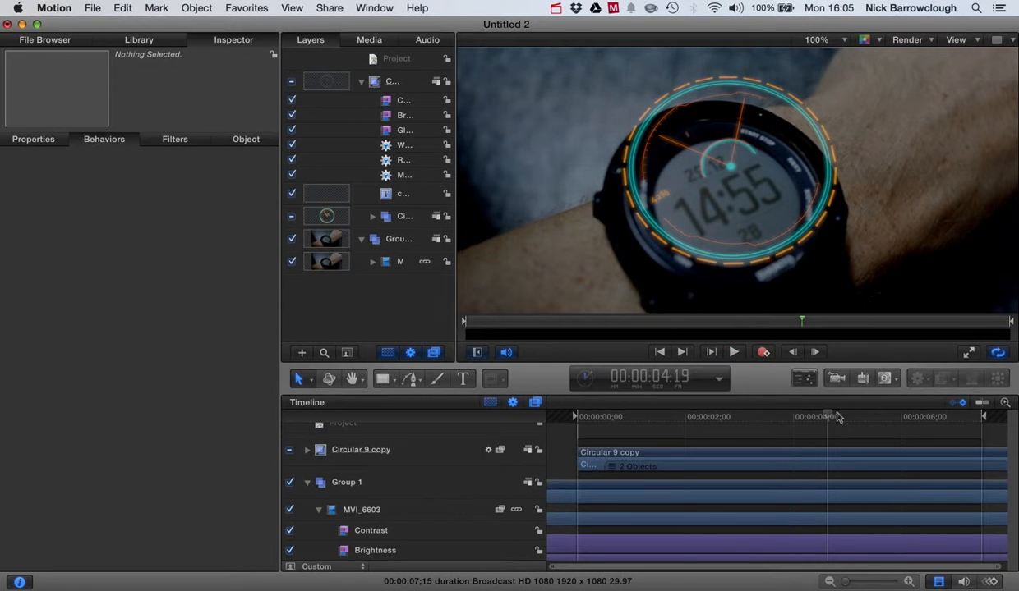
{"action": "left_click_drag", "start_coordinate": [832, 416], "coordinate": [638, 417]}
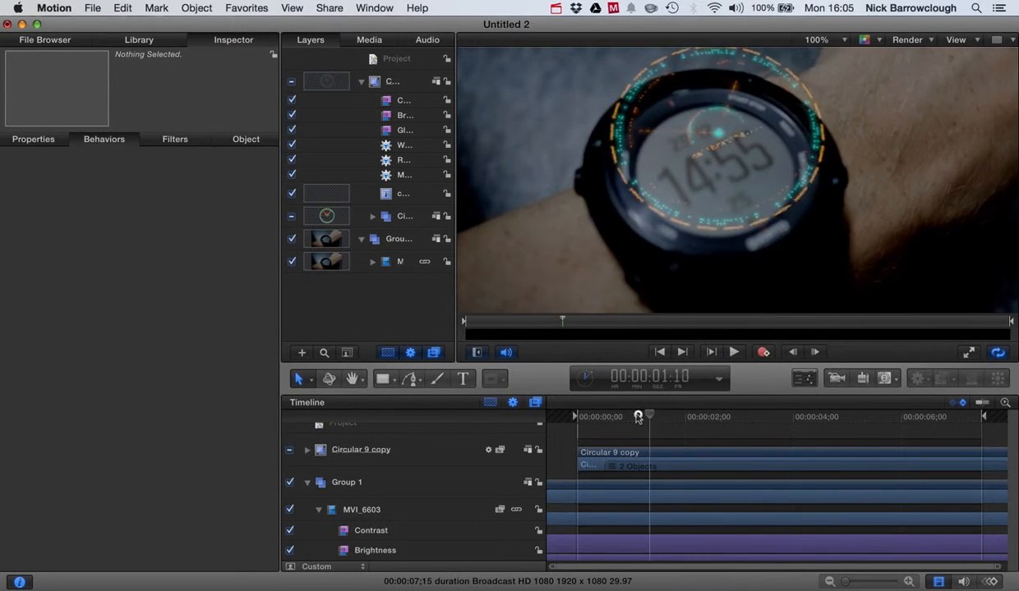
{"action": "left_click_drag", "start_coordinate": [639, 417], "coordinate": [631, 417]}
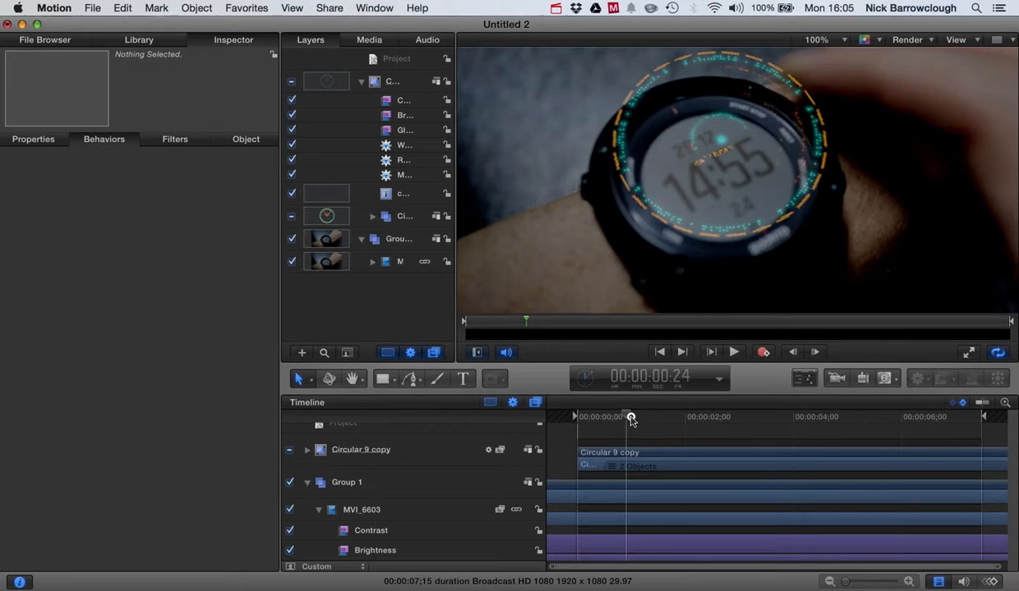
{"action": "left_click_drag", "start_coordinate": [630, 419], "coordinate": [723, 432]}
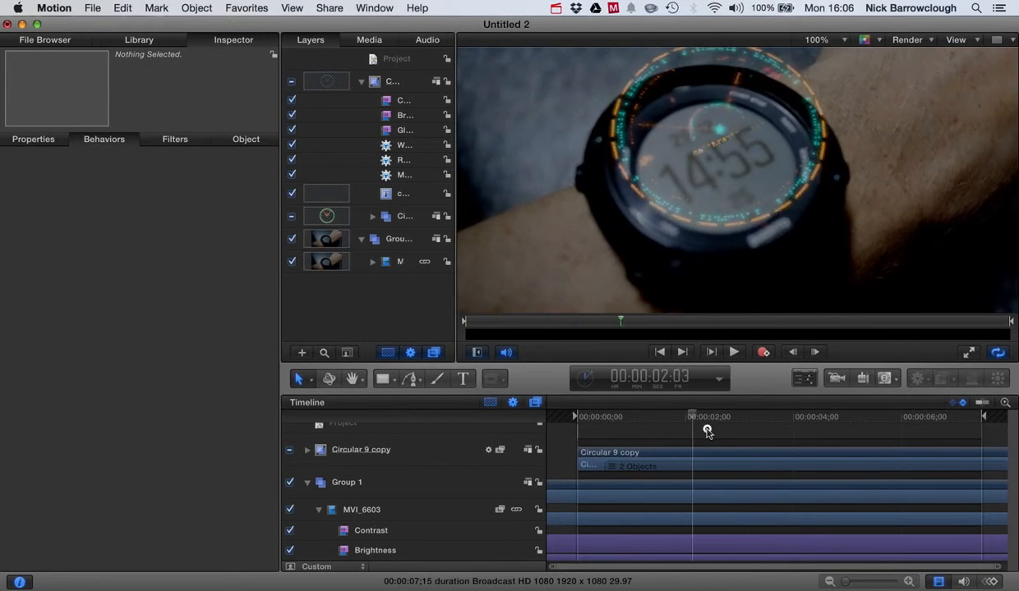
{"action": "left_click_drag", "start_coordinate": [706, 431], "coordinate": [742, 438]}
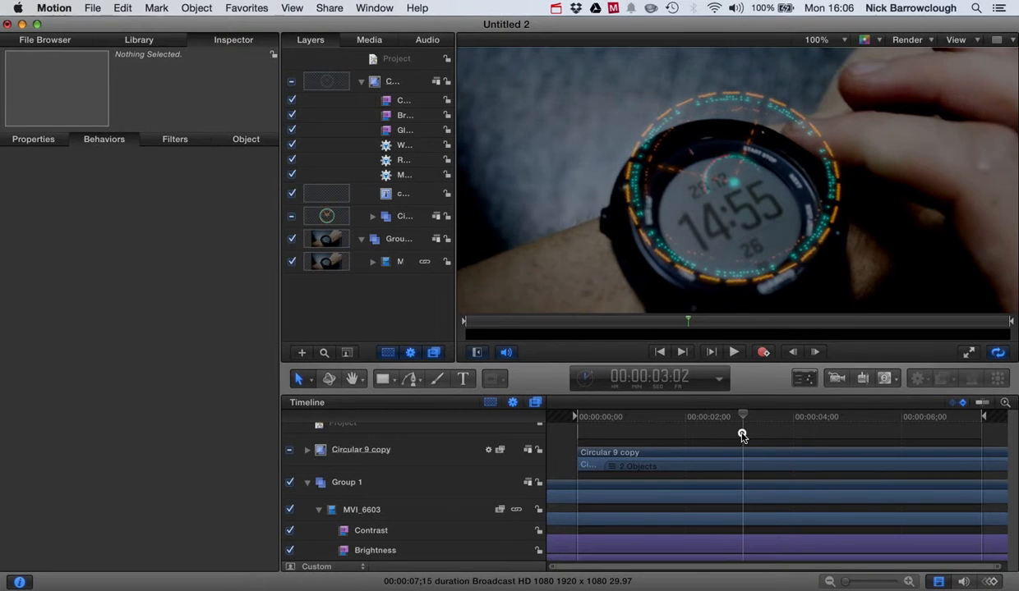
{"action": "left_click_drag", "start_coordinate": [741, 435], "coordinate": [723, 435]}
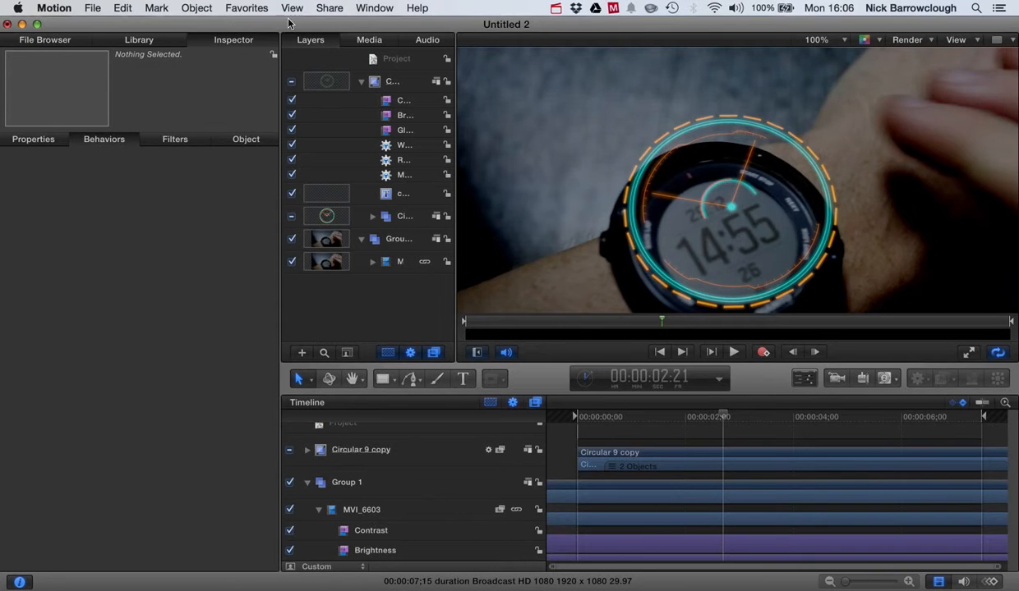
Collapse and select Circular 9 copy, then scrub to check its rotation tilt over time.
{"action": "left_click", "coordinate": [361, 80]}
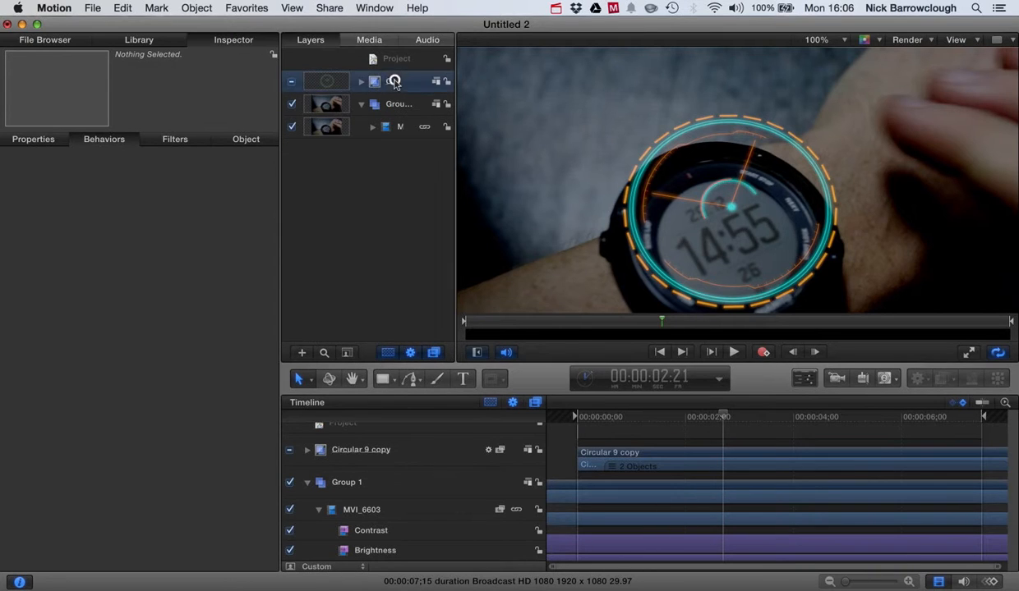
{"action": "left_click", "coordinate": [392, 80]}
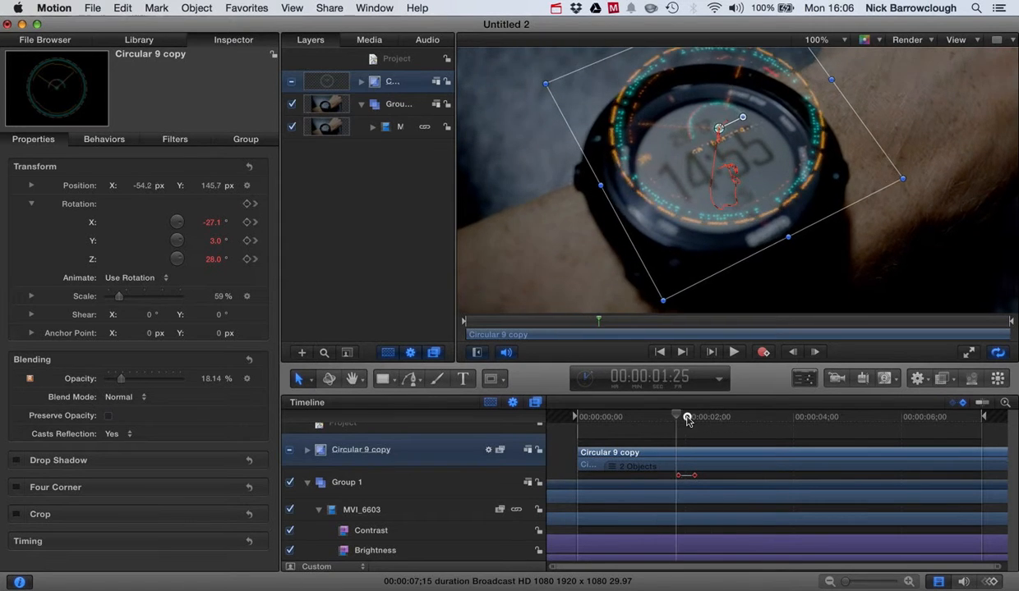
{"action": "left_click_drag", "start_coordinate": [687, 417], "coordinate": [697, 418]}
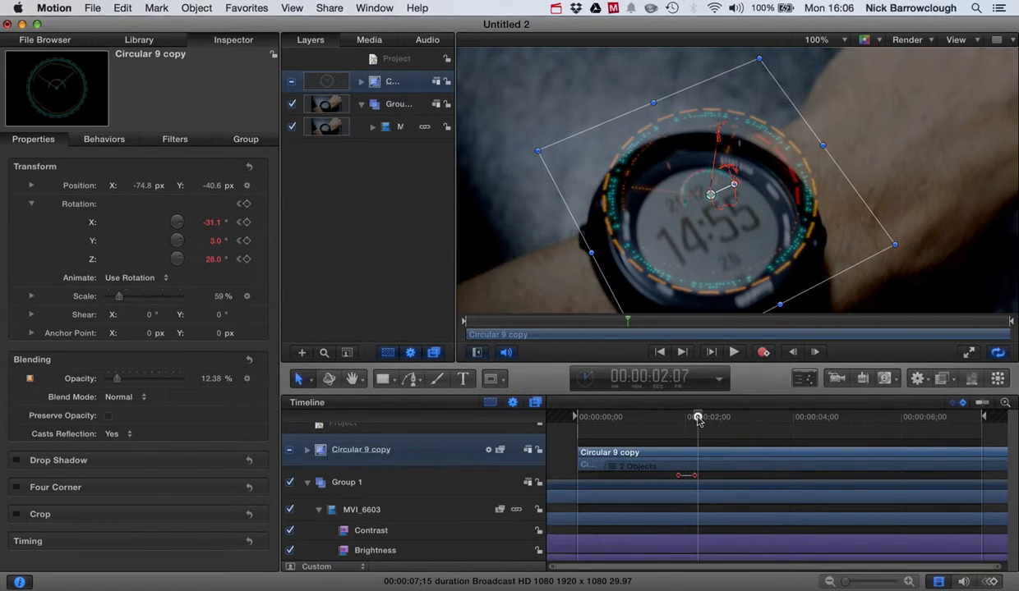
{"action": "left_click_drag", "start_coordinate": [697, 417], "coordinate": [715, 416]}
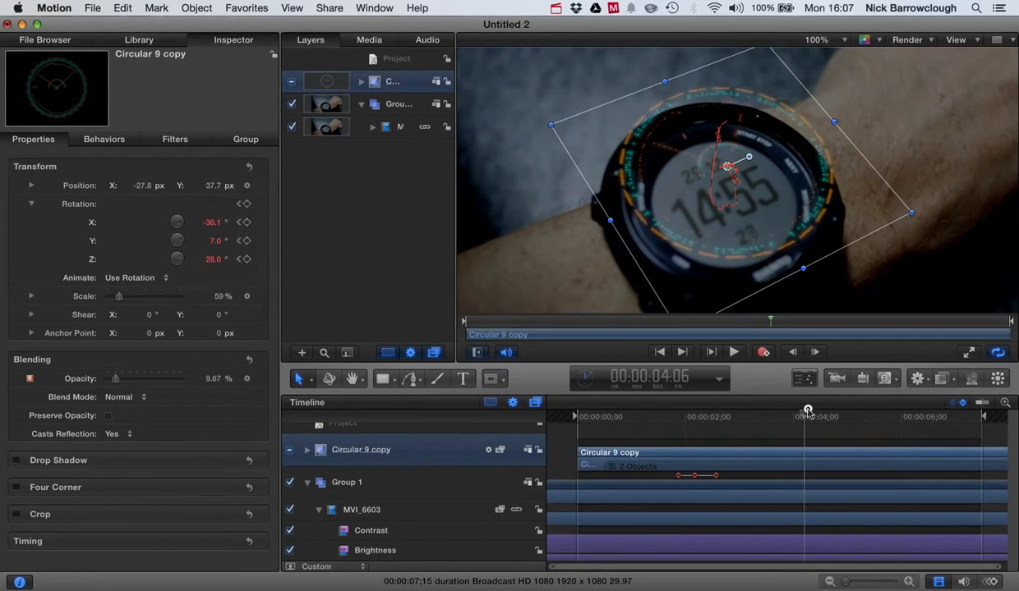
{"action": "left_click_drag", "start_coordinate": [806, 409], "coordinate": [887, 409]}
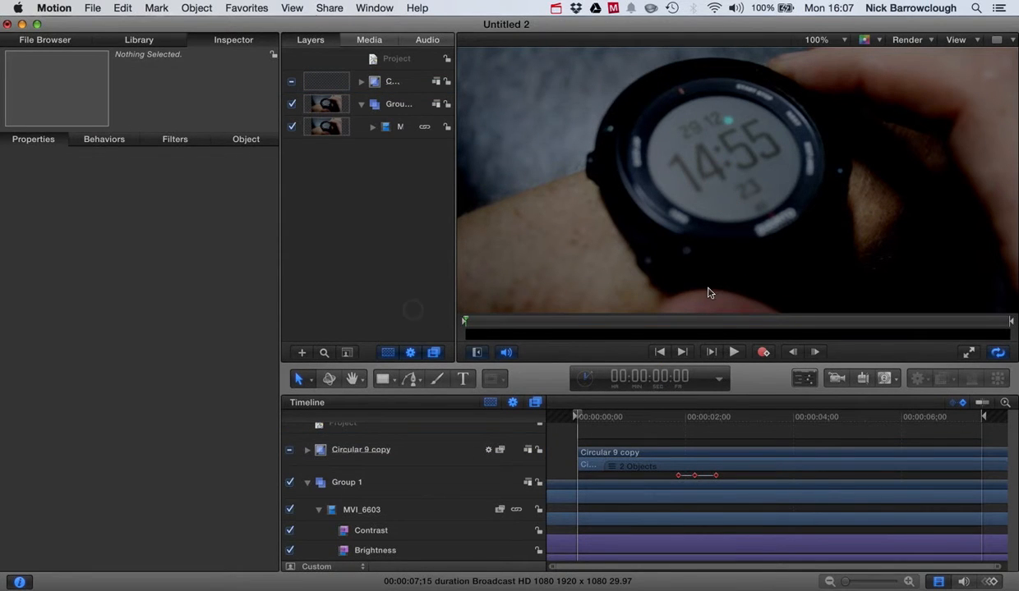
{"action": "left_click", "coordinate": [732, 351]}
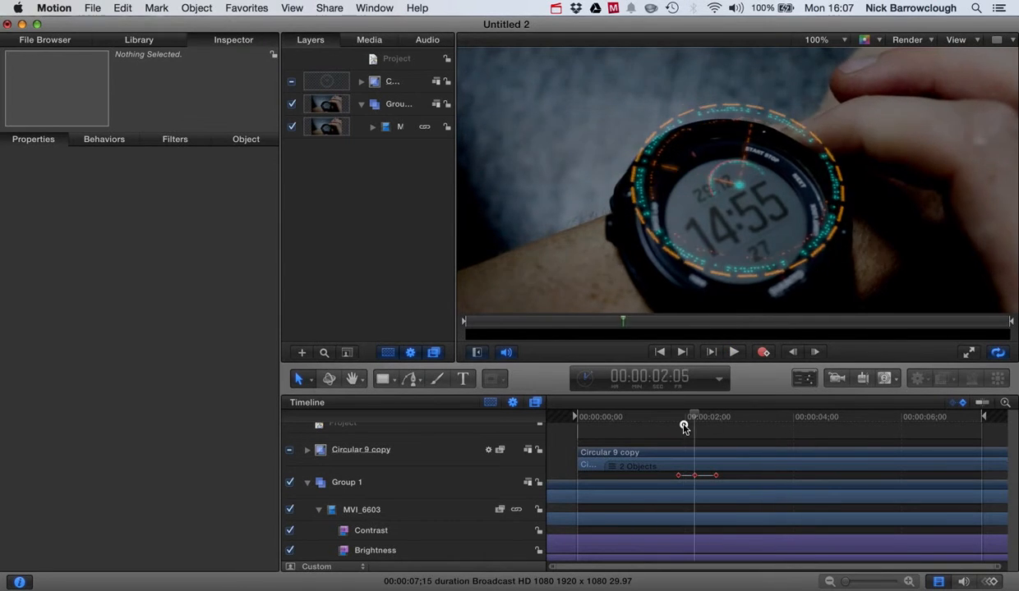
{"action": "left_click_drag", "start_coordinate": [693, 419], "coordinate": [678, 419]}
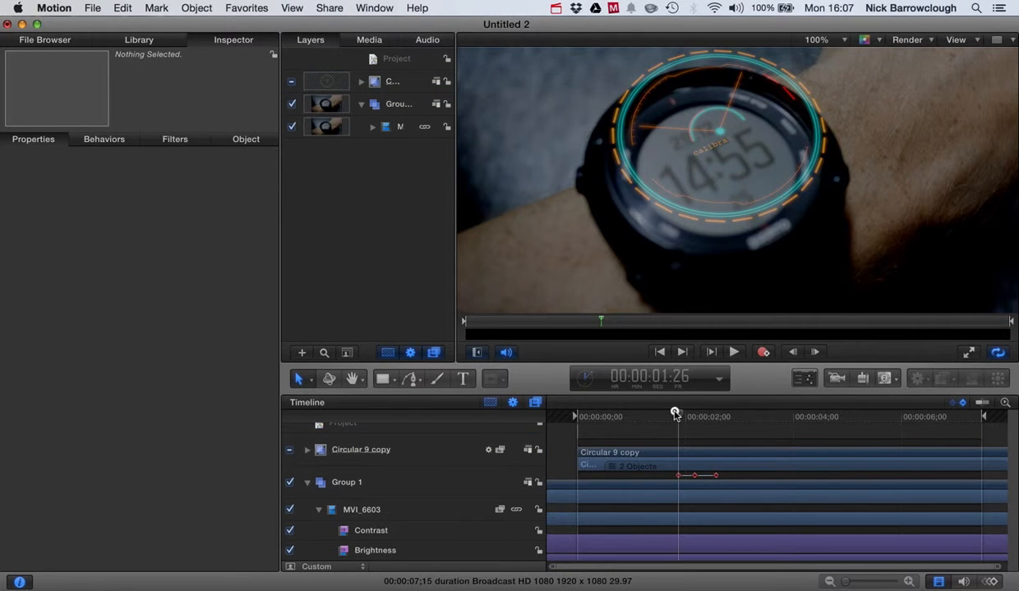
{"action": "left_click", "coordinate": [731, 352]}
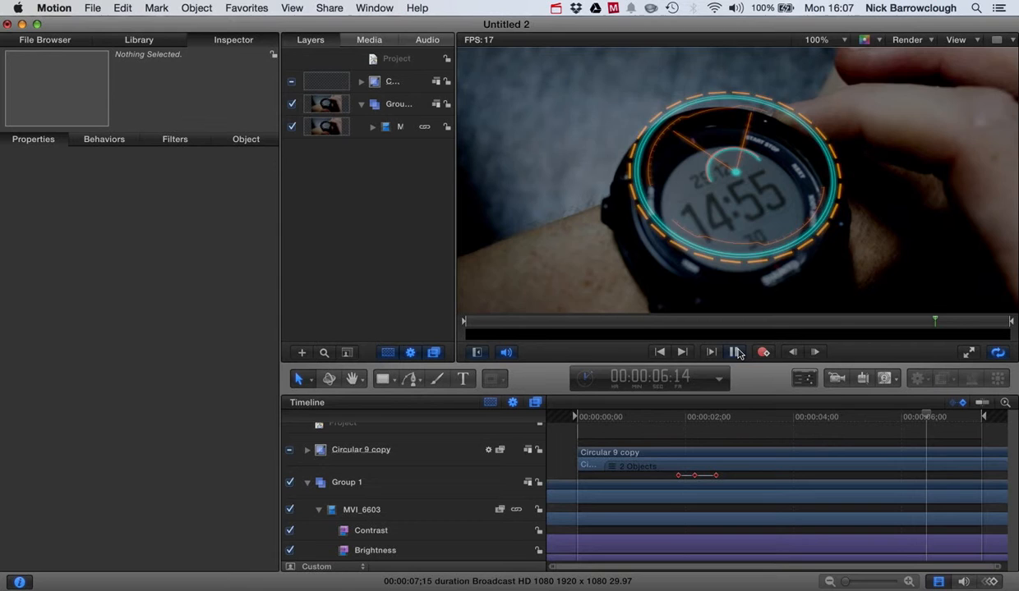
{"action": "left_click", "coordinate": [732, 351]}
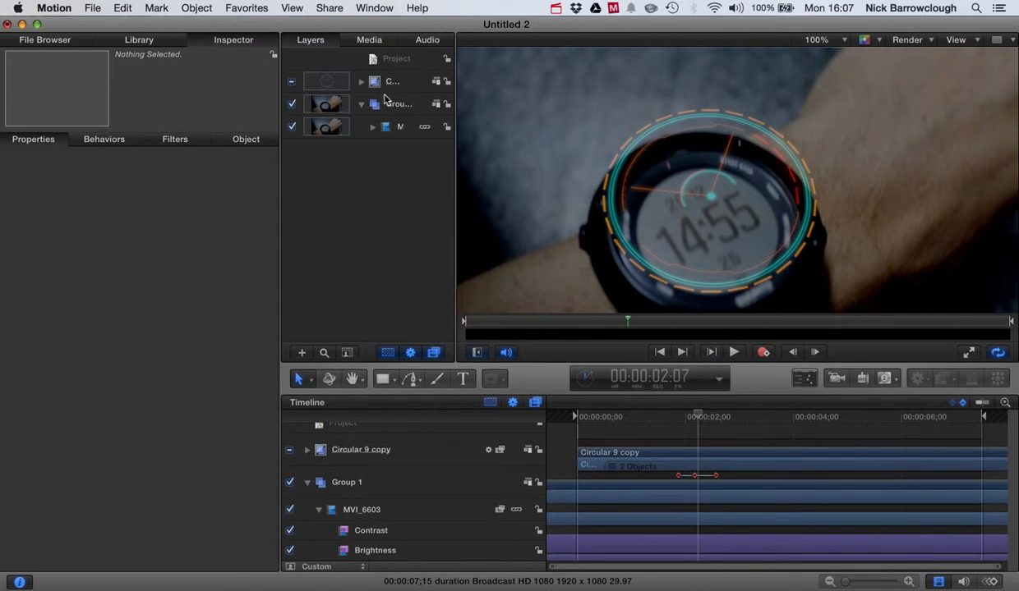
{"action": "left_click", "coordinate": [396, 59]}
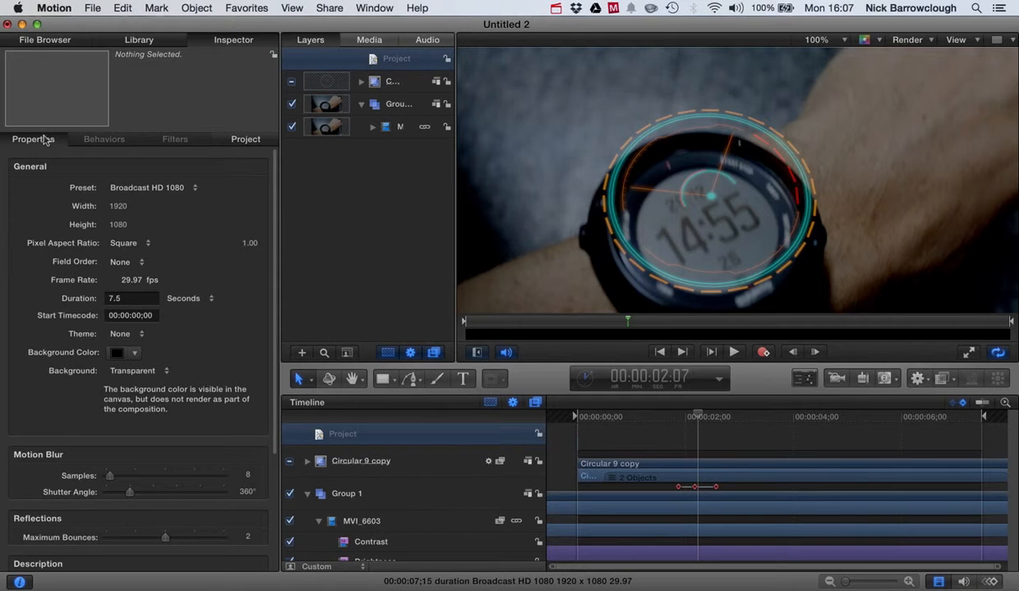
{"action": "left_click", "coordinate": [392, 81]}
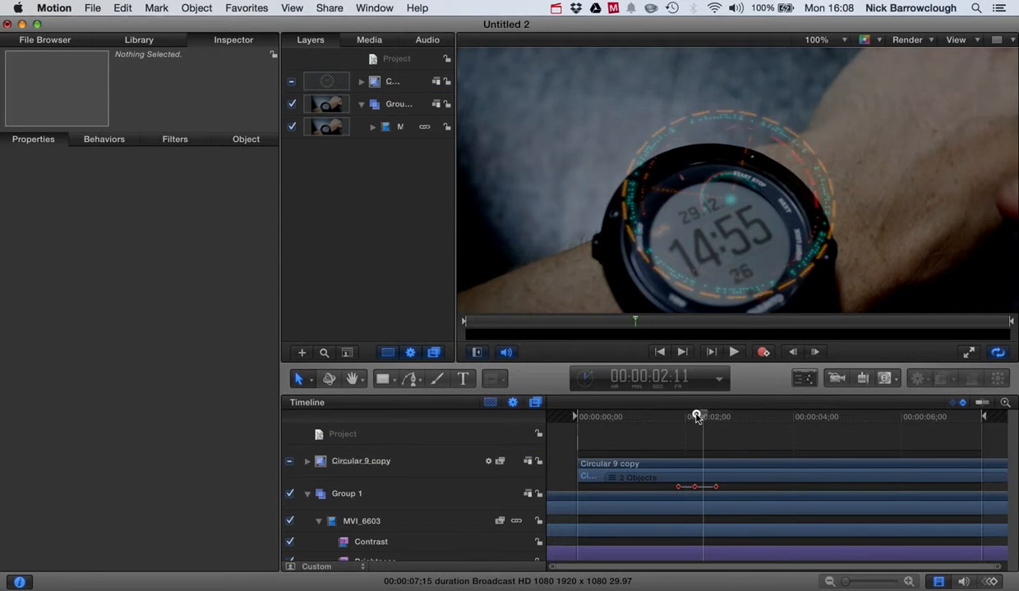
{"action": "left_click_drag", "start_coordinate": [696, 416], "coordinate": [680, 418]}
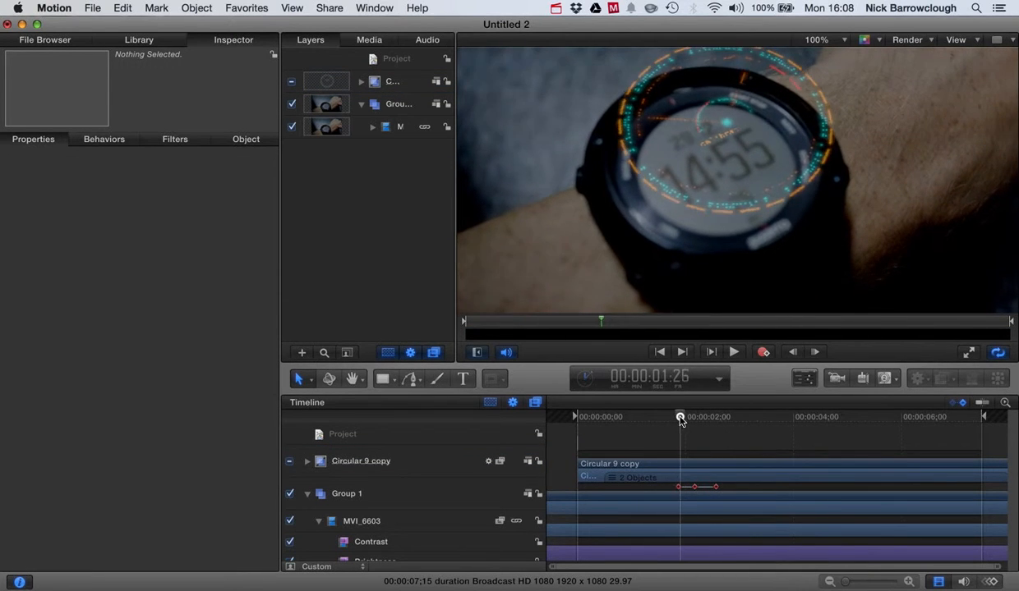
{"action": "left_click_drag", "start_coordinate": [680, 417], "coordinate": [694, 417]}
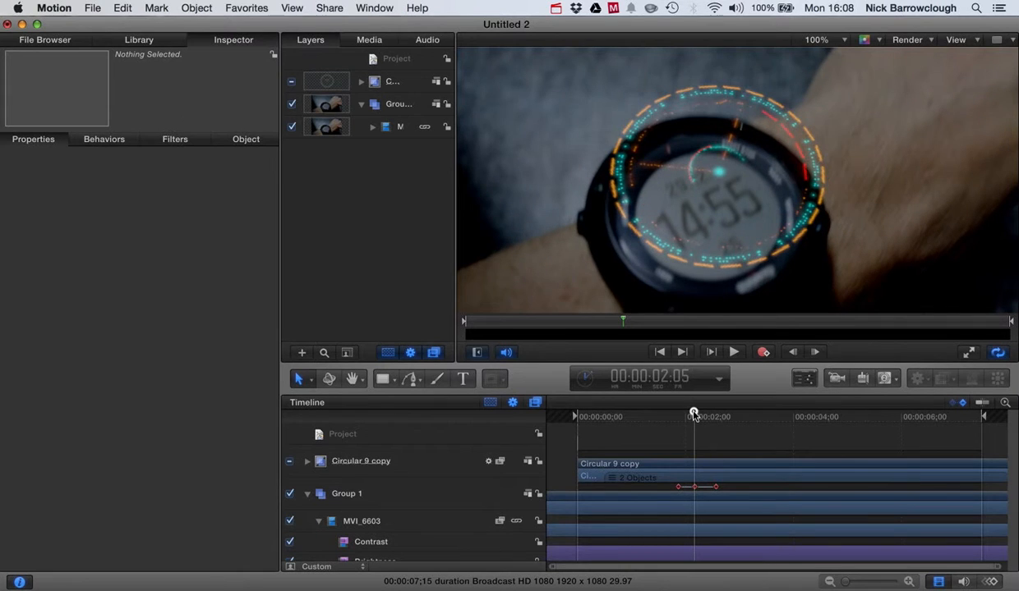
{"action": "left_click_drag", "start_coordinate": [694, 414], "coordinate": [676, 413]}
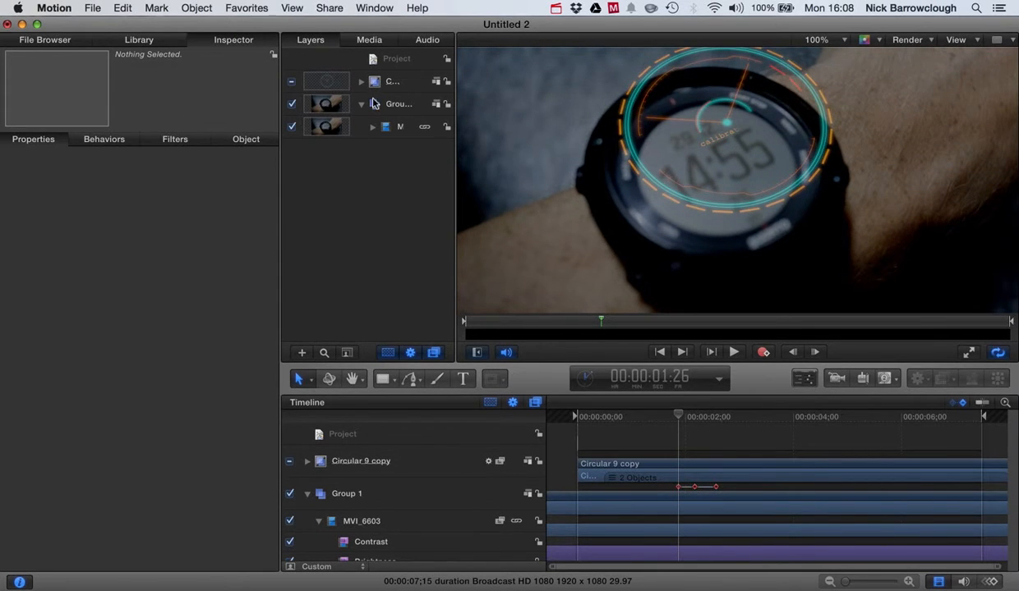
{"action": "left_click", "coordinate": [391, 80]}
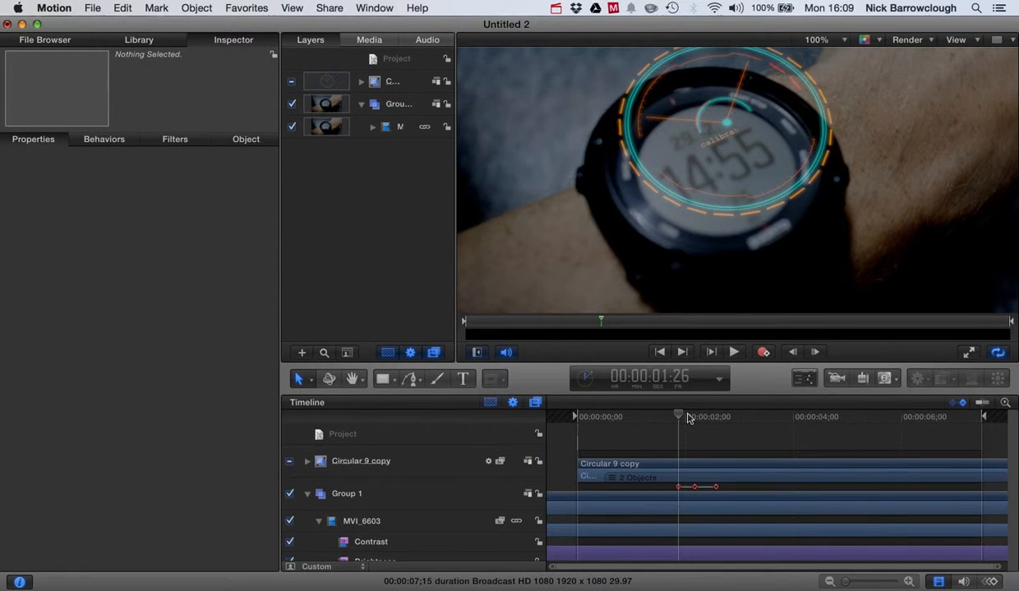
{"action": "left_click_drag", "start_coordinate": [686, 417], "coordinate": [676, 416]}
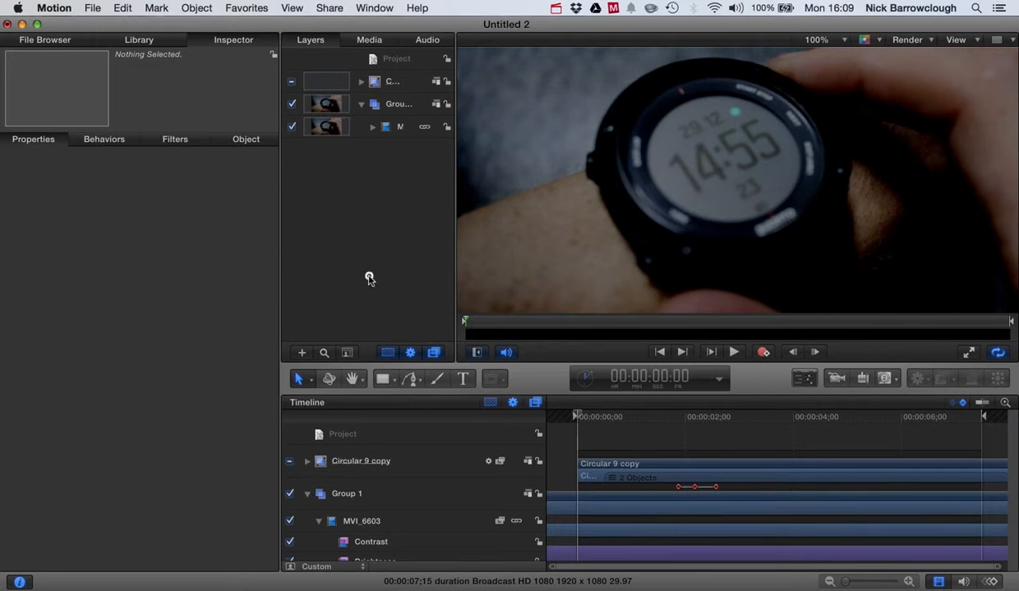
Expand Circular 9 copy to reveal its filters, behaviours, text and circles sublayers.
{"action": "left_click", "coordinate": [732, 352]}
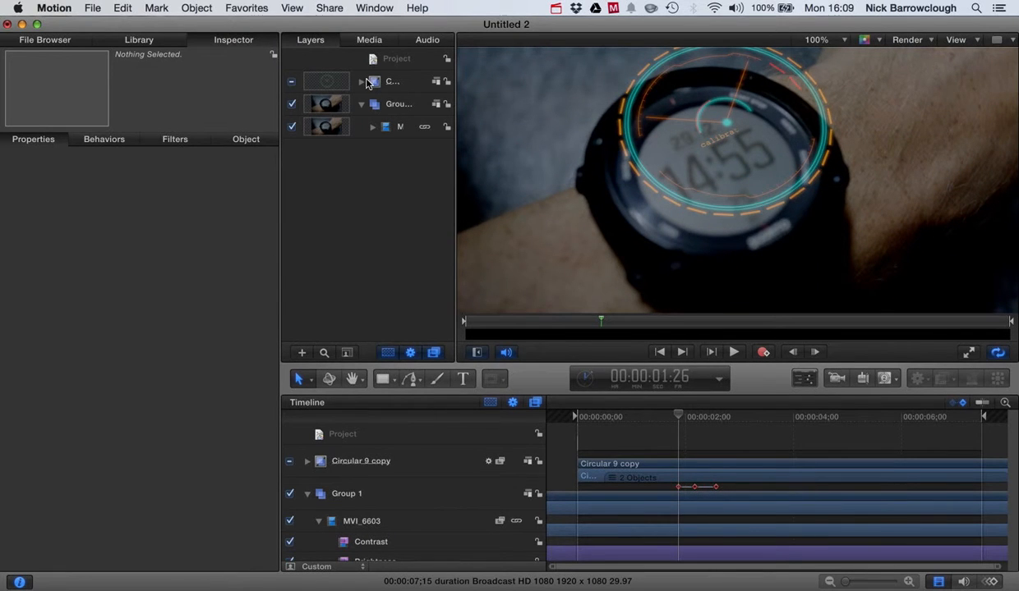
{"action": "left_click", "coordinate": [360, 81]}
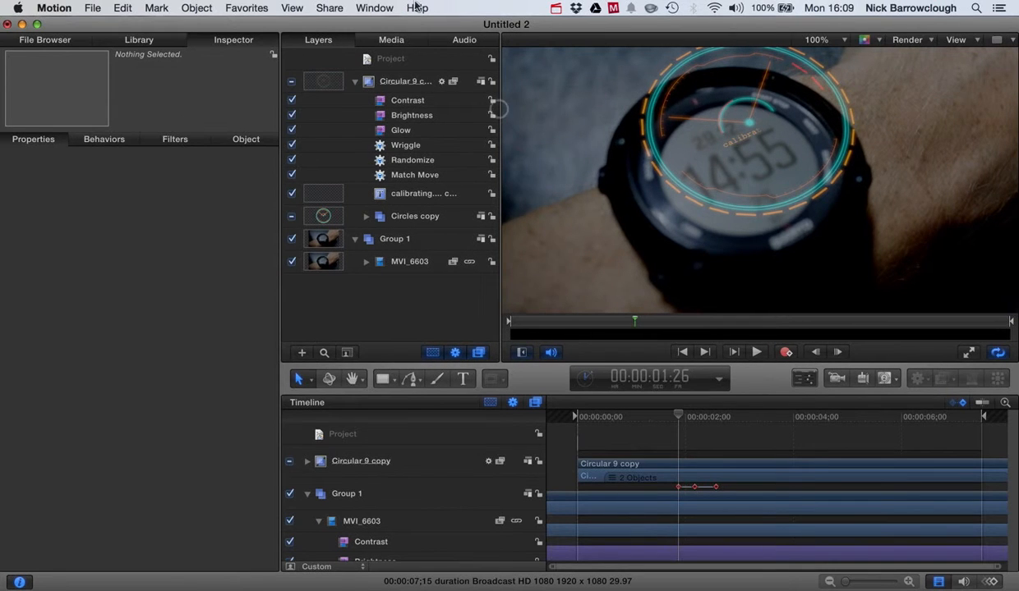
{"action": "mouse_move", "coordinate": [417, 170]}
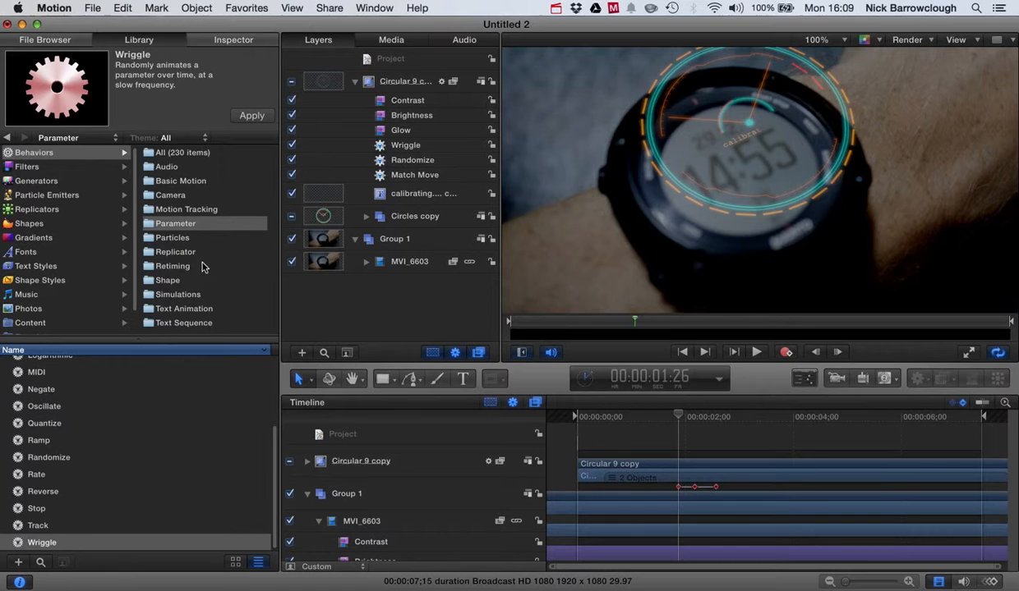
{"action": "mouse_move", "coordinate": [90, 403]}
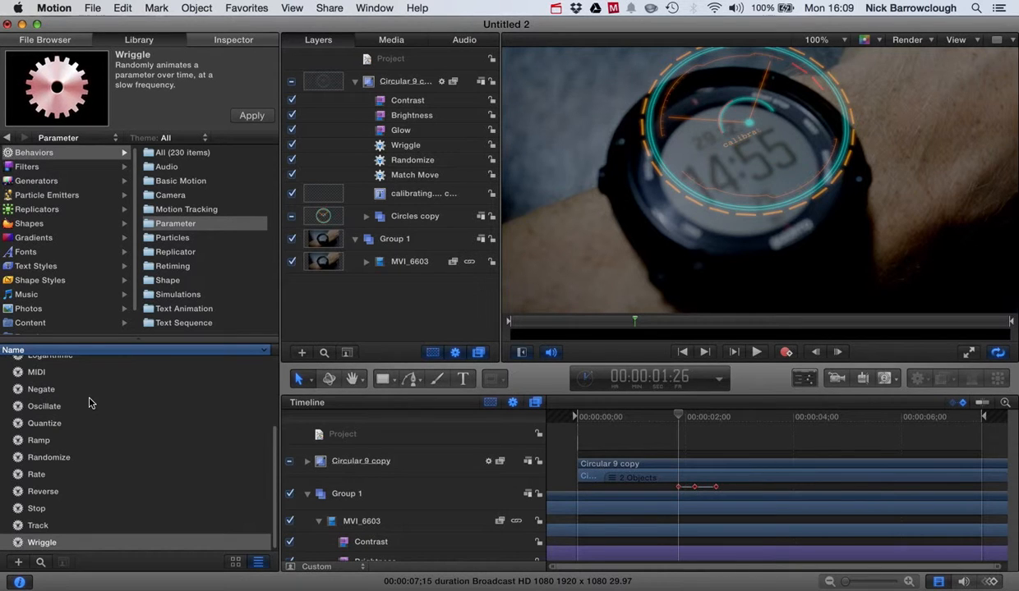
Add a Randomize behaviour to the rings, raise its amount to about 3.5, and preview.
{"action": "left_click", "coordinate": [49, 468]}
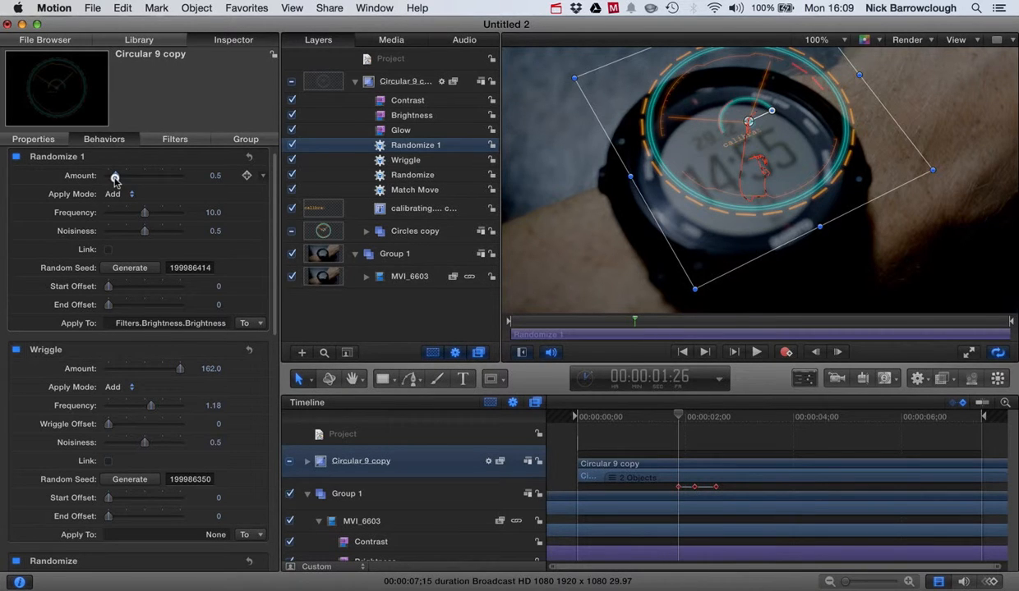
{"action": "left_click_drag", "start_coordinate": [115, 175], "coordinate": [156, 176]}
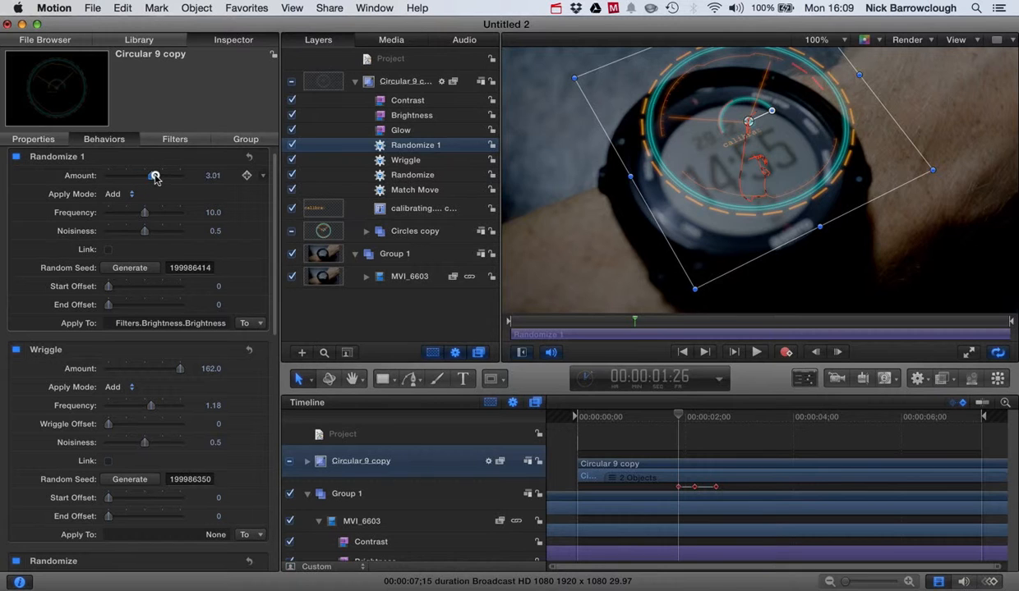
{"action": "left_click_drag", "start_coordinate": [155, 175], "coordinate": [159, 175]}
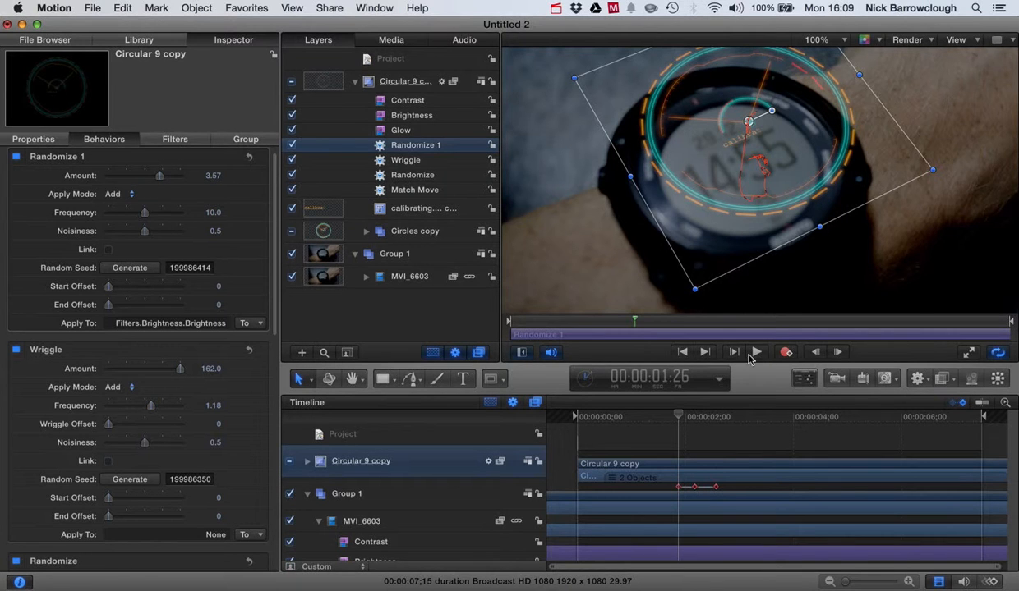
{"action": "left_click", "coordinate": [754, 352]}
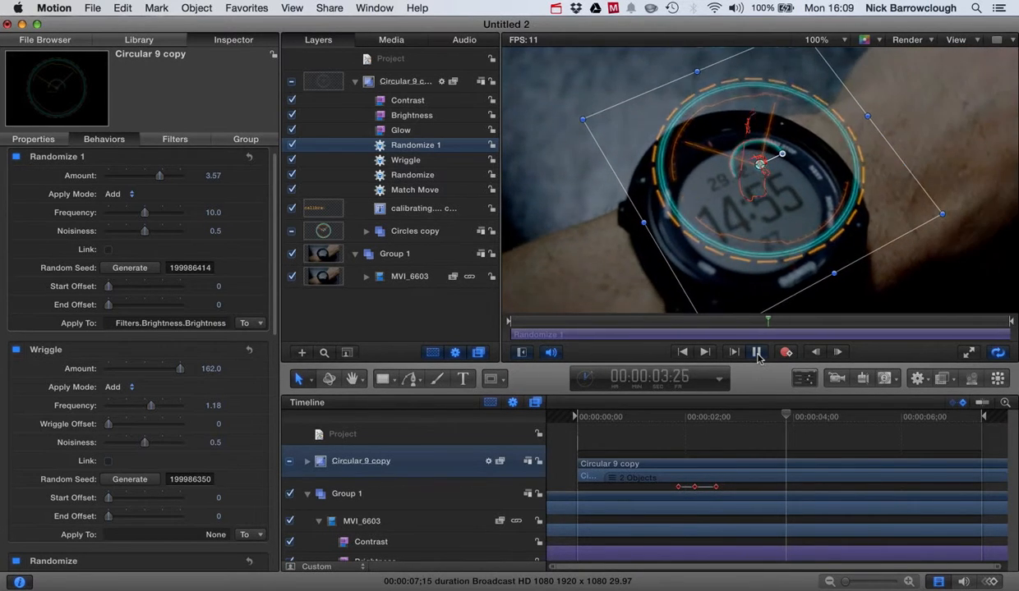
{"action": "left_click", "coordinate": [755, 351]}
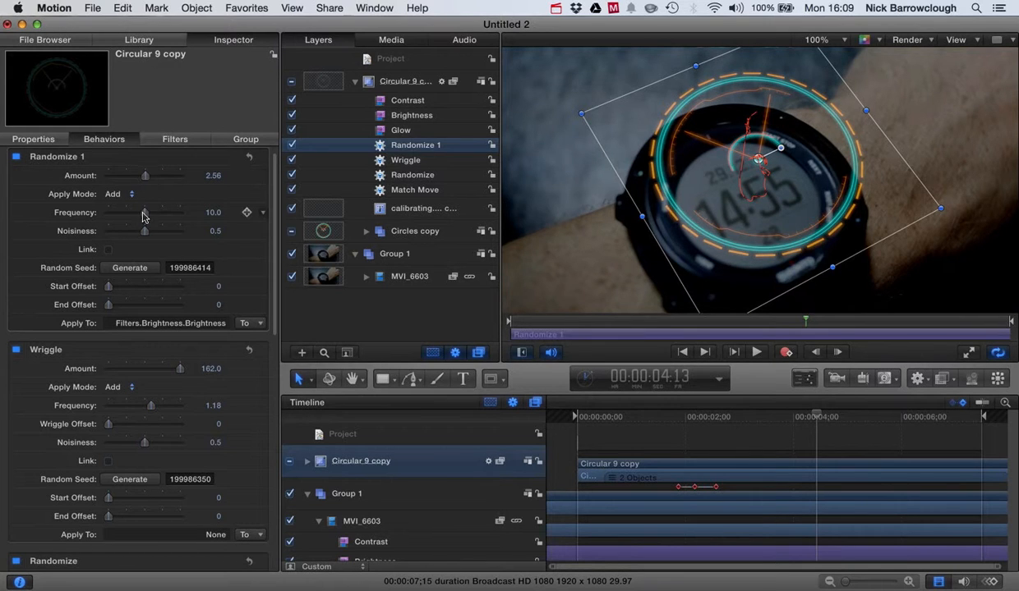
Lower Randomize 1 Amount to about 2.56 and replay to preview the flicker.
{"action": "left_click_drag", "start_coordinate": [144, 175], "coordinate": [130, 175]}
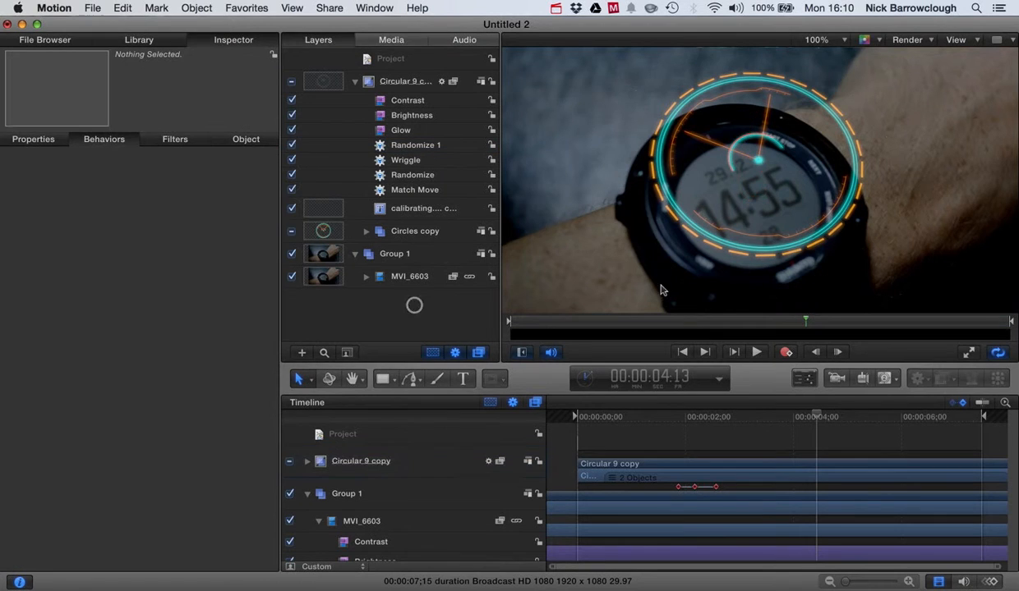
{"action": "left_click", "coordinate": [755, 351]}
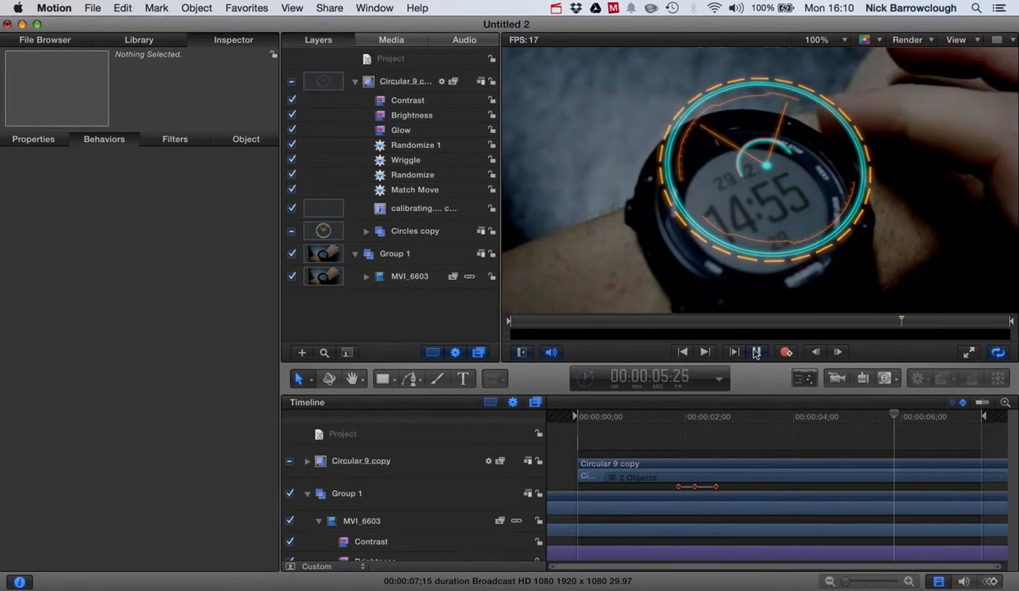
{"action": "left_click", "coordinate": [703, 352]}
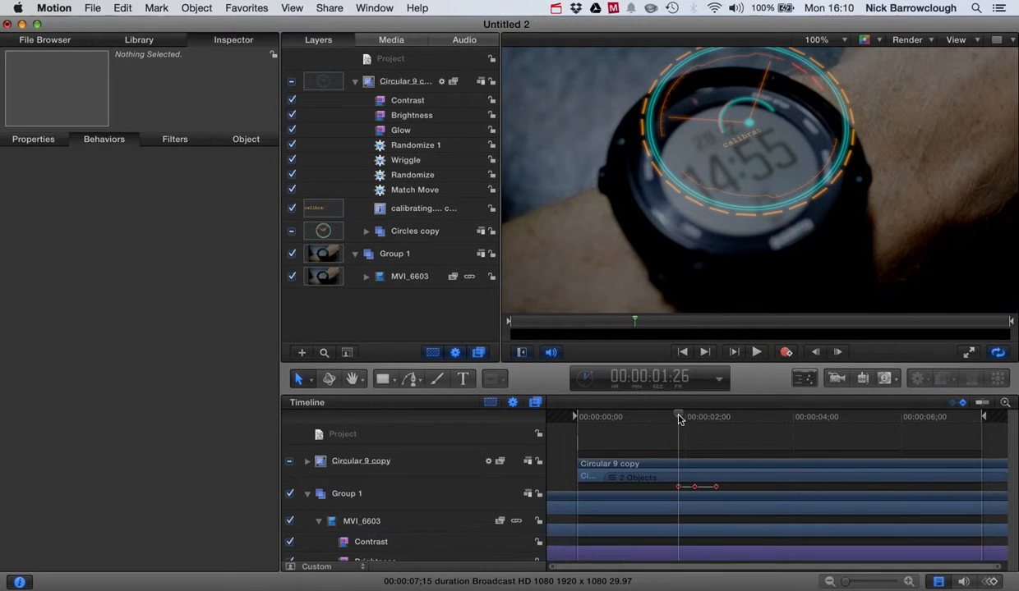
{"action": "left_click_drag", "start_coordinate": [678, 418], "coordinate": [588, 417]}
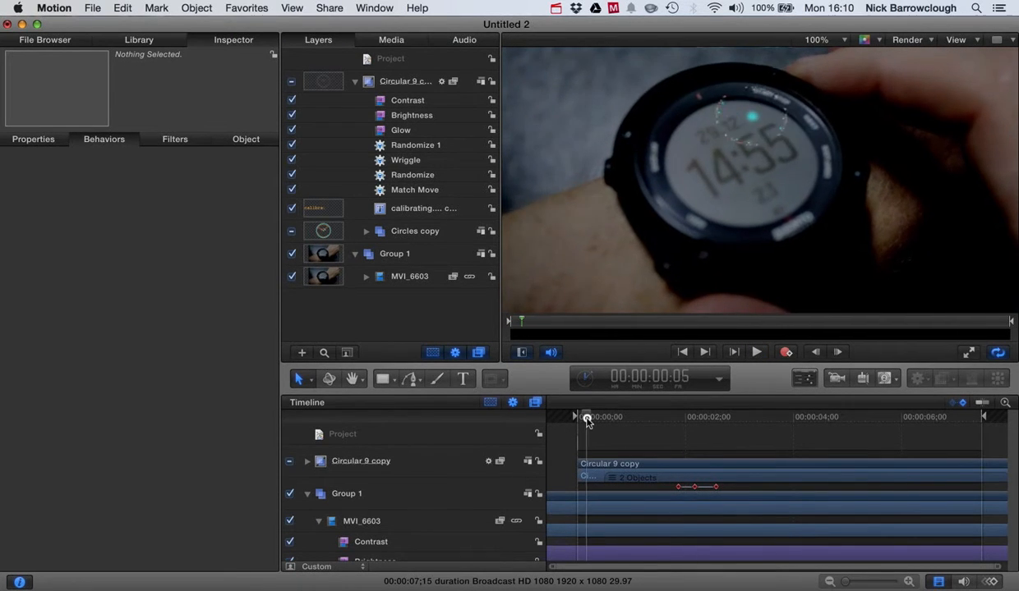
{"action": "left_click_drag", "start_coordinate": [586, 418], "coordinate": [599, 418]}
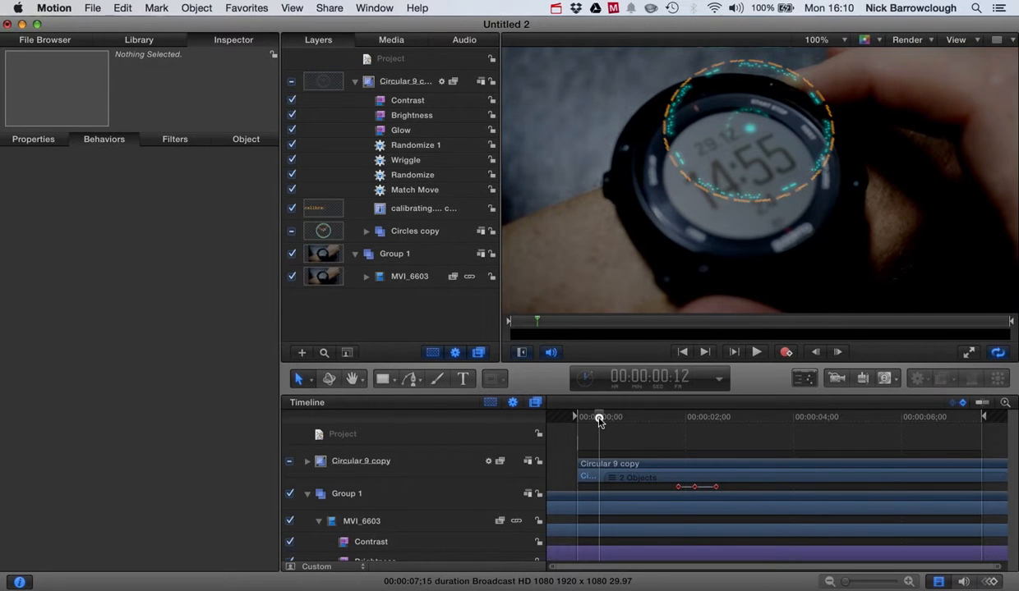
{"action": "left_click_drag", "start_coordinate": [600, 419], "coordinate": [590, 419]}
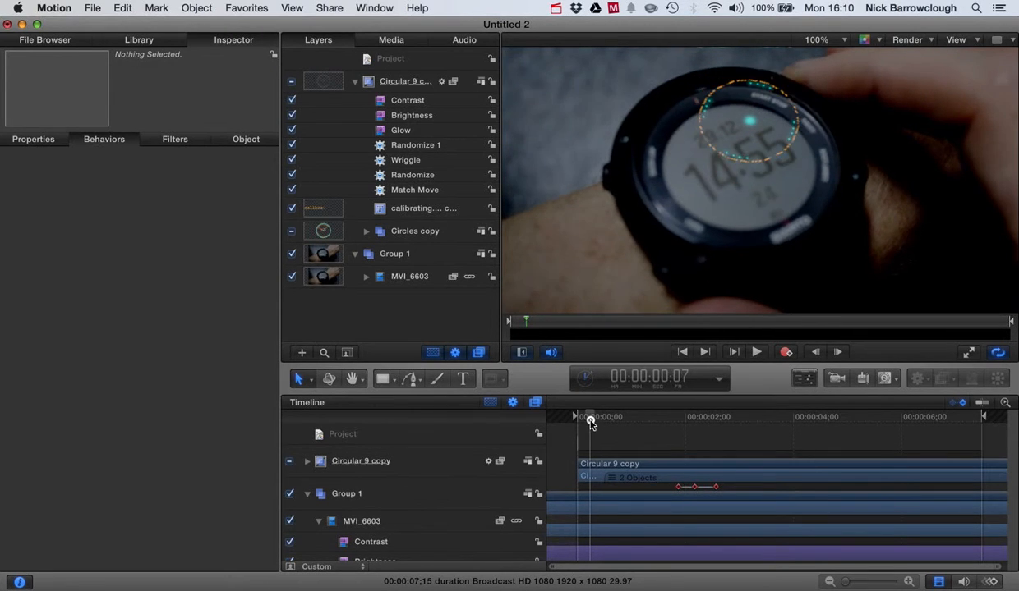
{"action": "left_click_drag", "start_coordinate": [589, 419], "coordinate": [602, 419]}
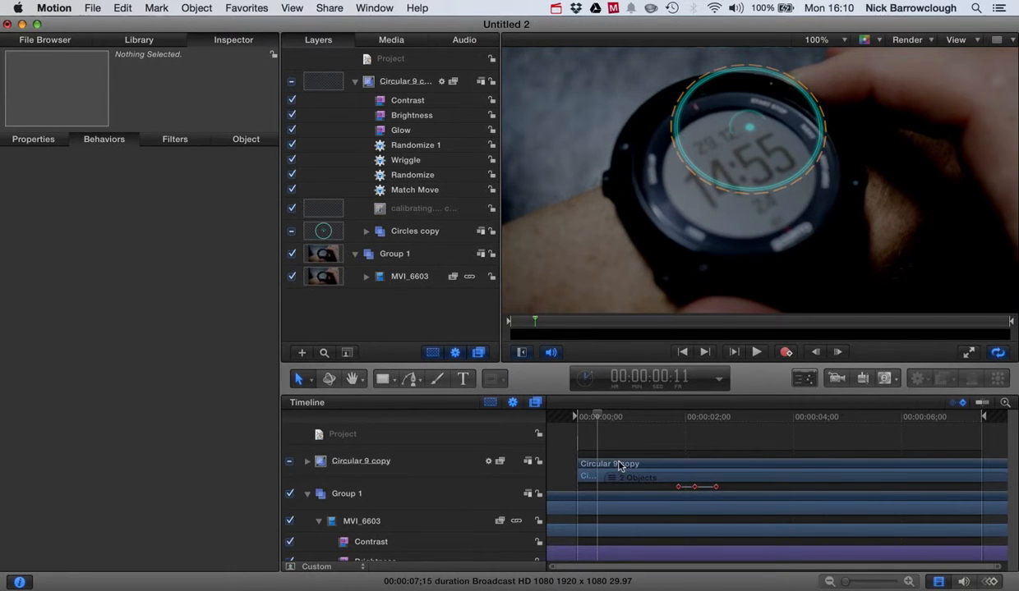
{"action": "mouse_move", "coordinate": [620, 464]}
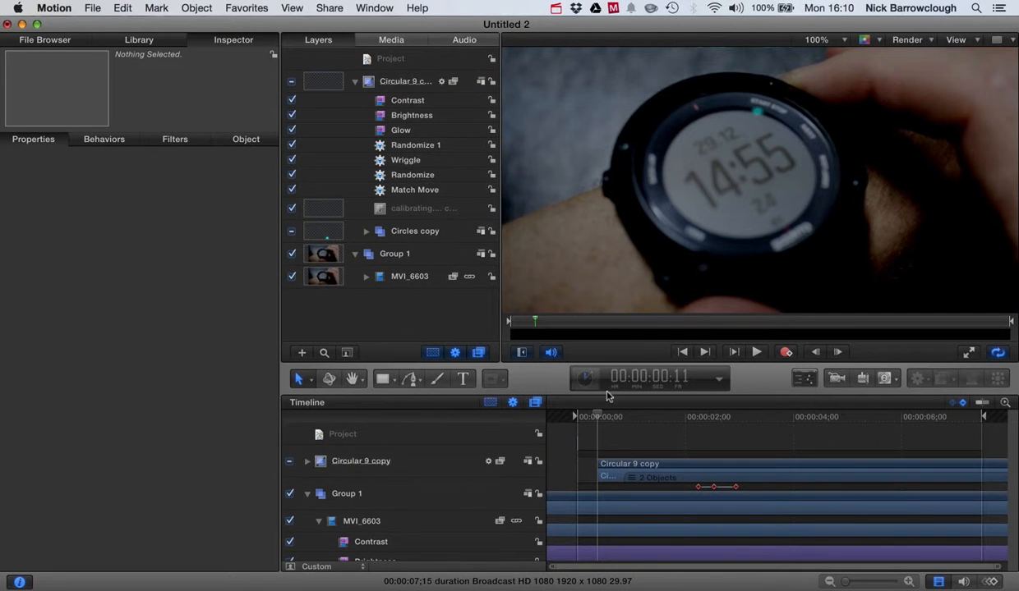
Start the Circular 9 copy clip around frame 20, scrubbing to match the button press.
{"action": "left_click", "coordinate": [755, 351]}
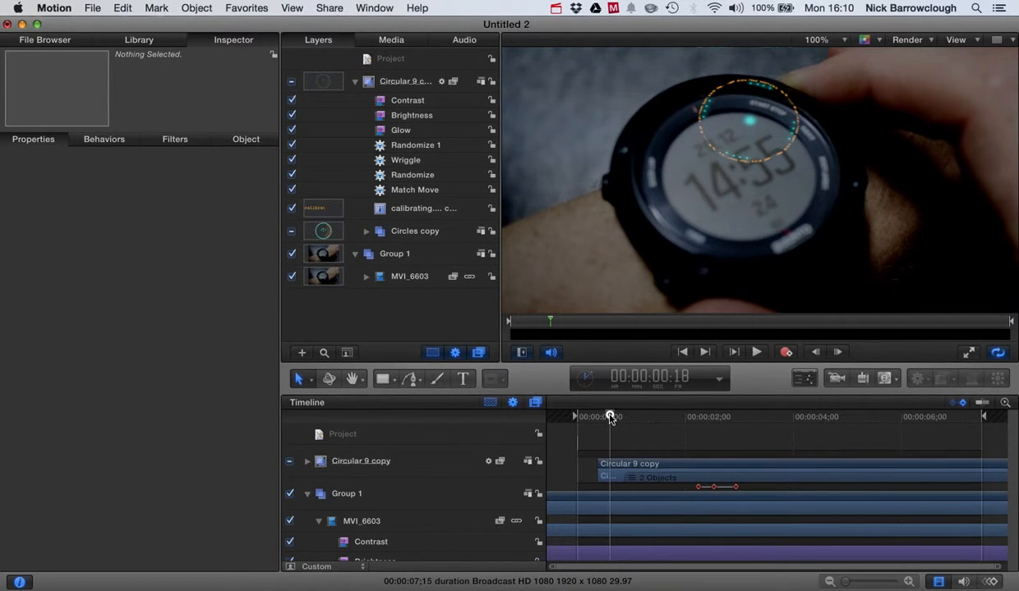
{"action": "left_click_drag", "start_coordinate": [610, 417], "coordinate": [614, 416]}
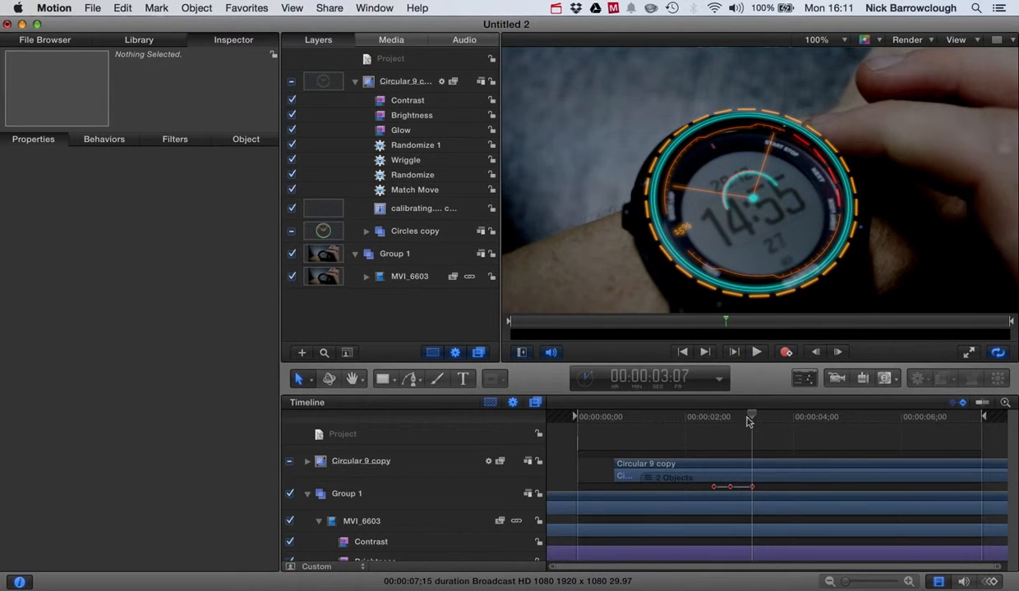
{"action": "left_click_drag", "start_coordinate": [750, 417], "coordinate": [616, 417]}
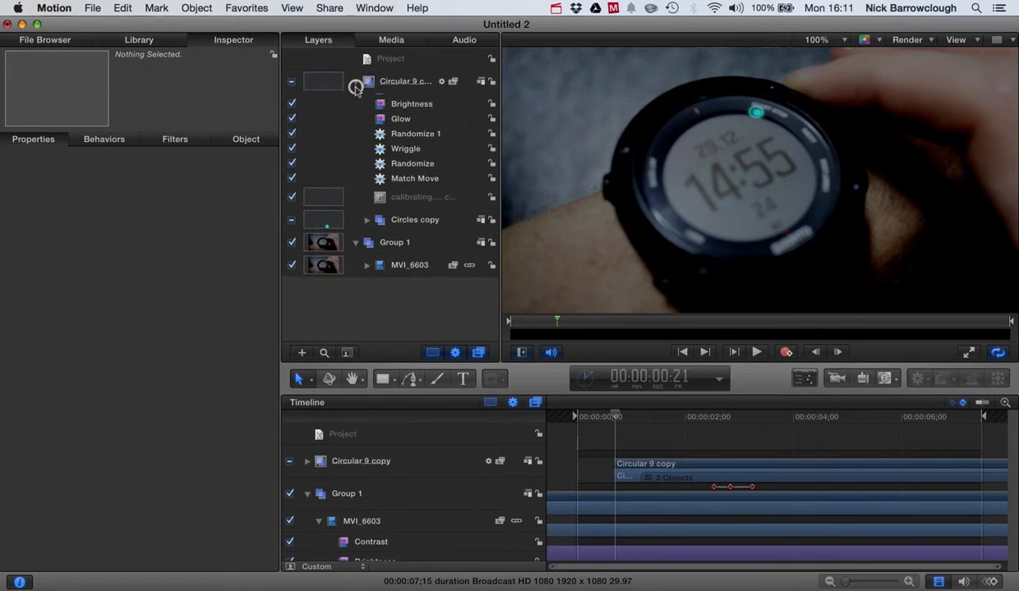
Delete the rings group's existing Match Move behaviour.
{"action": "left_click", "coordinate": [354, 82]}
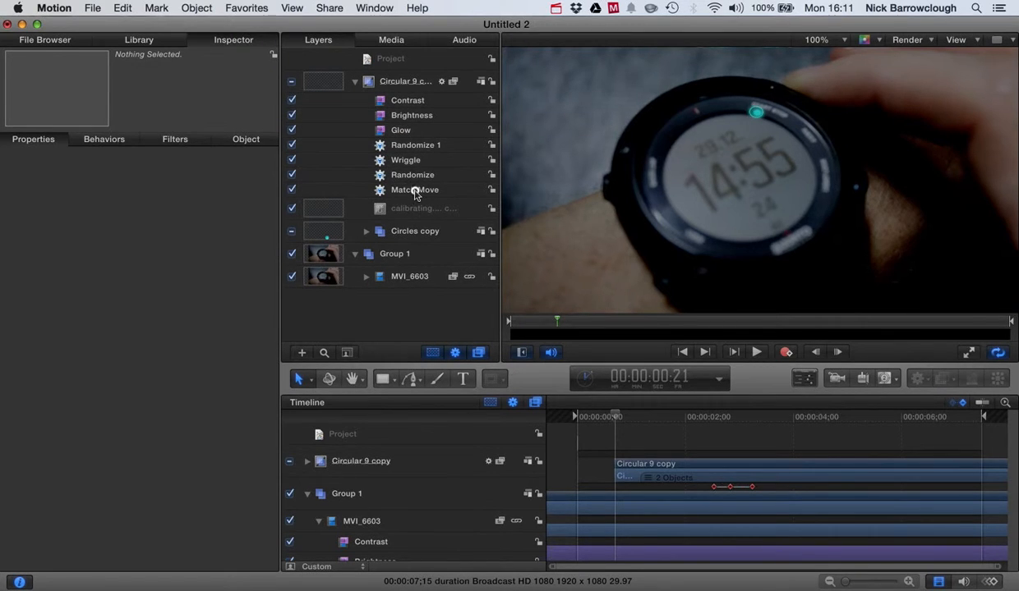
{"action": "left_click", "coordinate": [414, 190]}
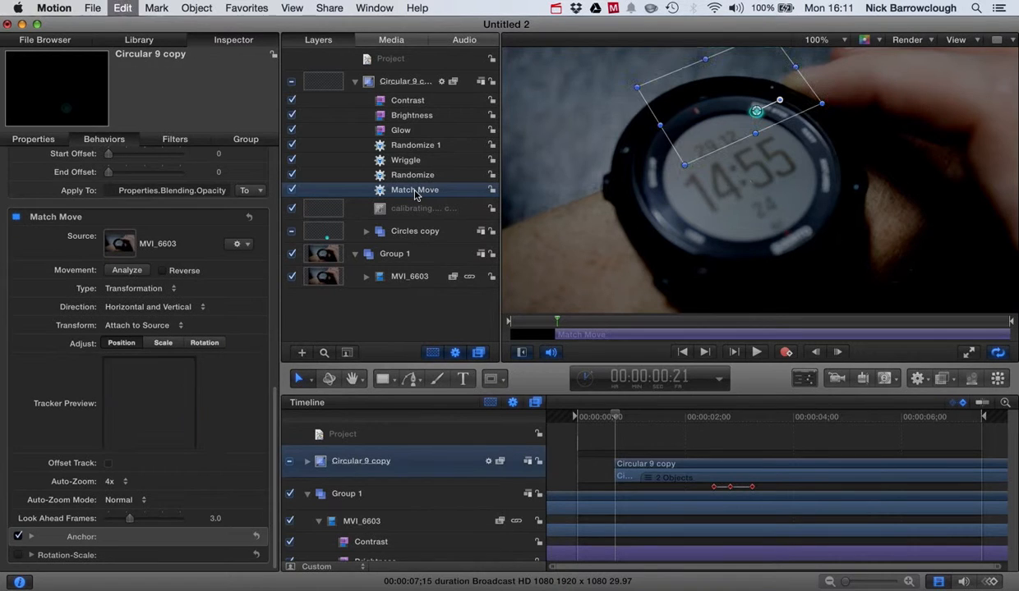
{"action": "left_click", "coordinate": [33, 139]}
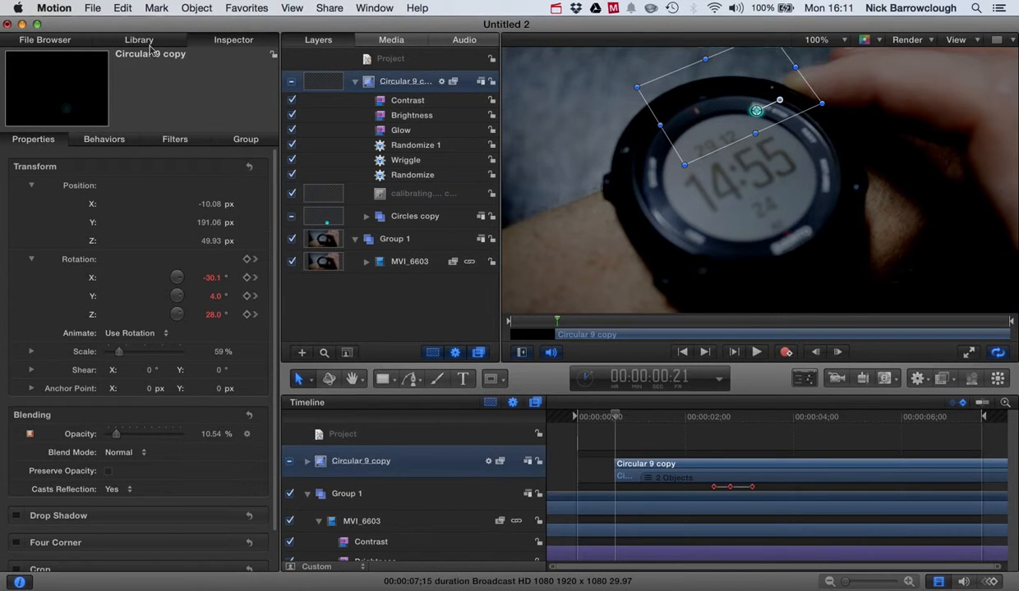
Apply Motion Tracking > Match Move to the rings and place its tracker on the watch face.
{"action": "left_click", "coordinate": [138, 40]}
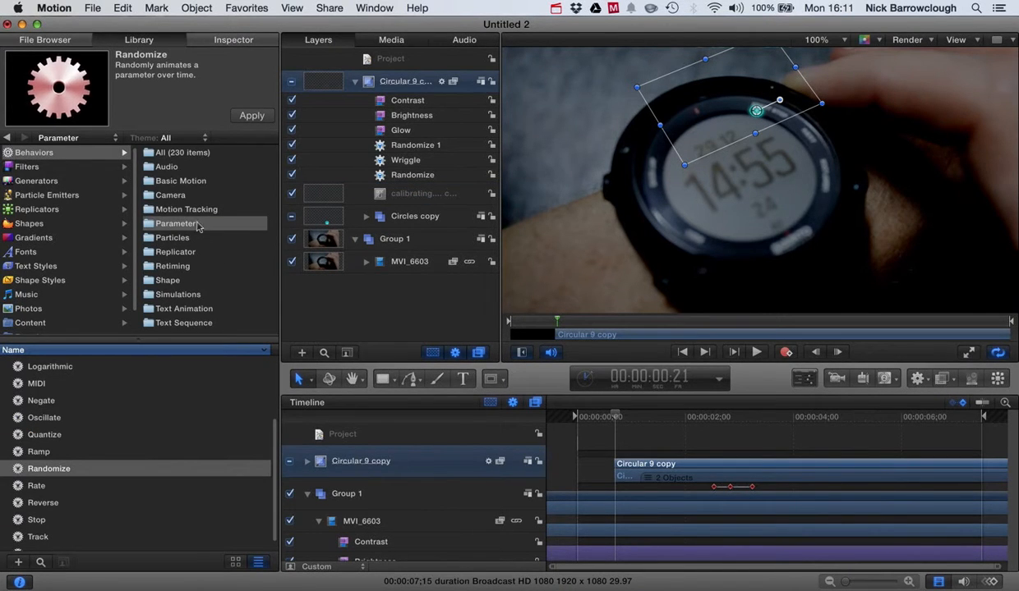
{"action": "left_click", "coordinate": [186, 209]}
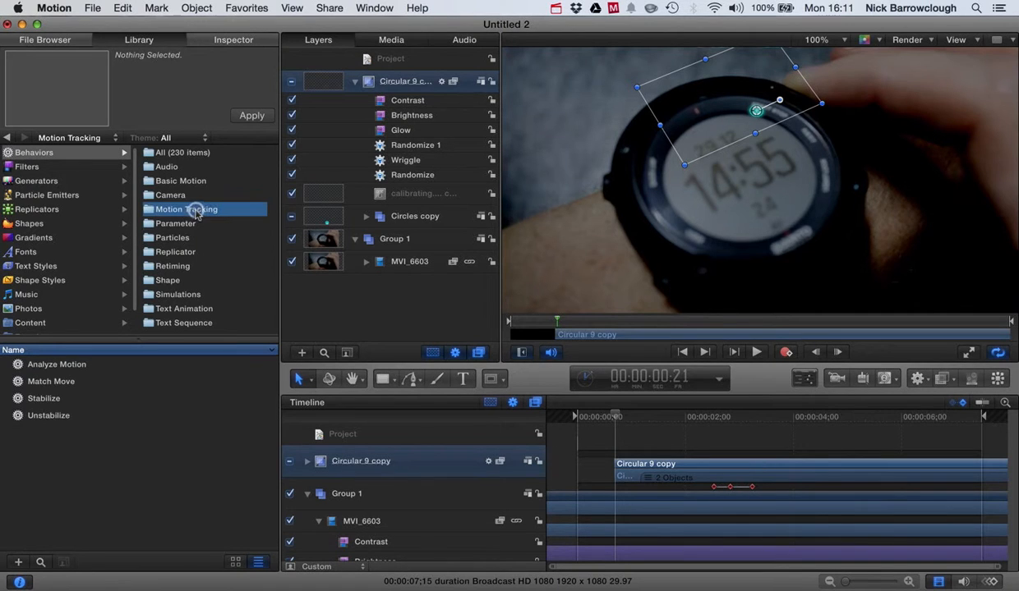
{"action": "left_click", "coordinate": [51, 381]}
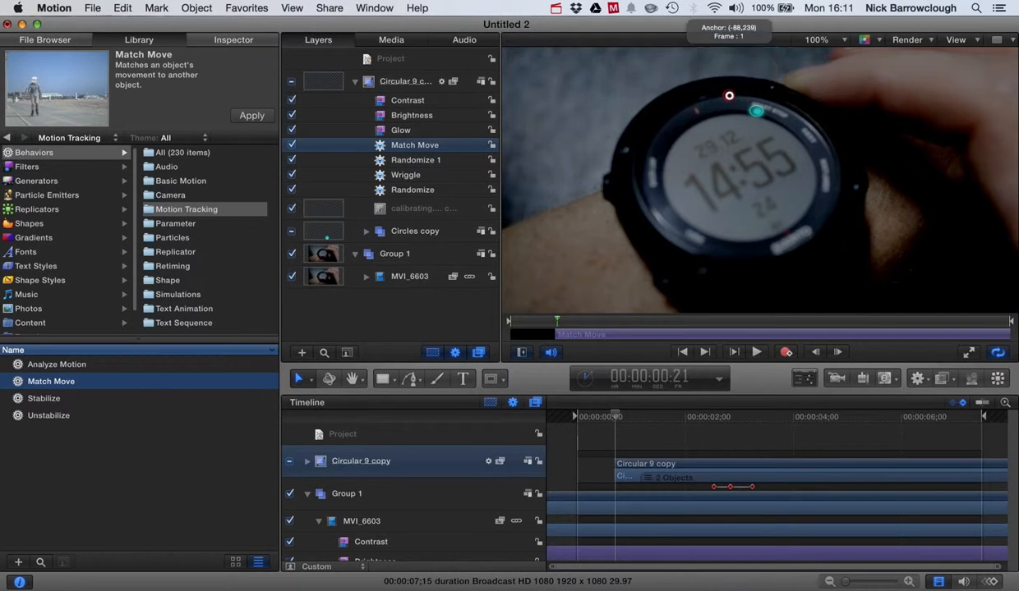
{"action": "left_click_drag", "start_coordinate": [729, 94], "coordinate": [733, 154]}
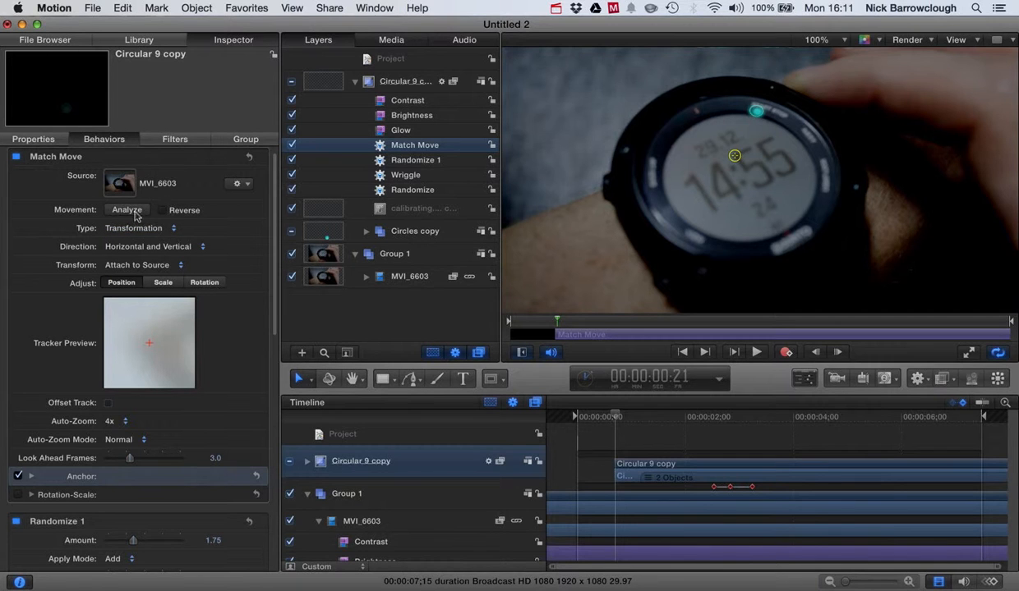
Run Analyze on the new Match Move to track the watch across the clip.
{"action": "left_click", "coordinate": [126, 209]}
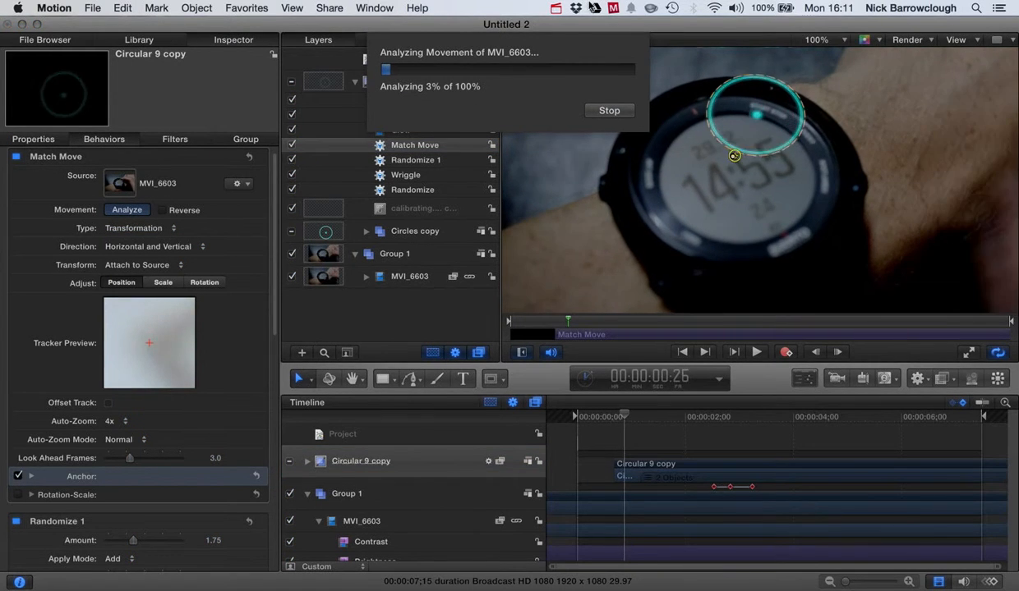
{"action": "left_click", "coordinate": [557, 8]}
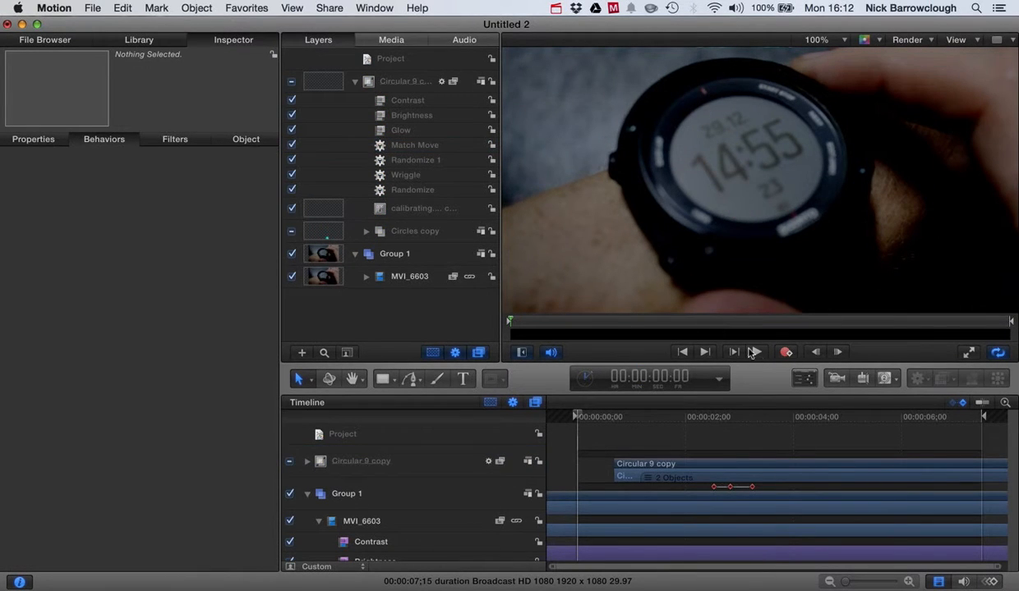
{"action": "left_click", "coordinate": [753, 352]}
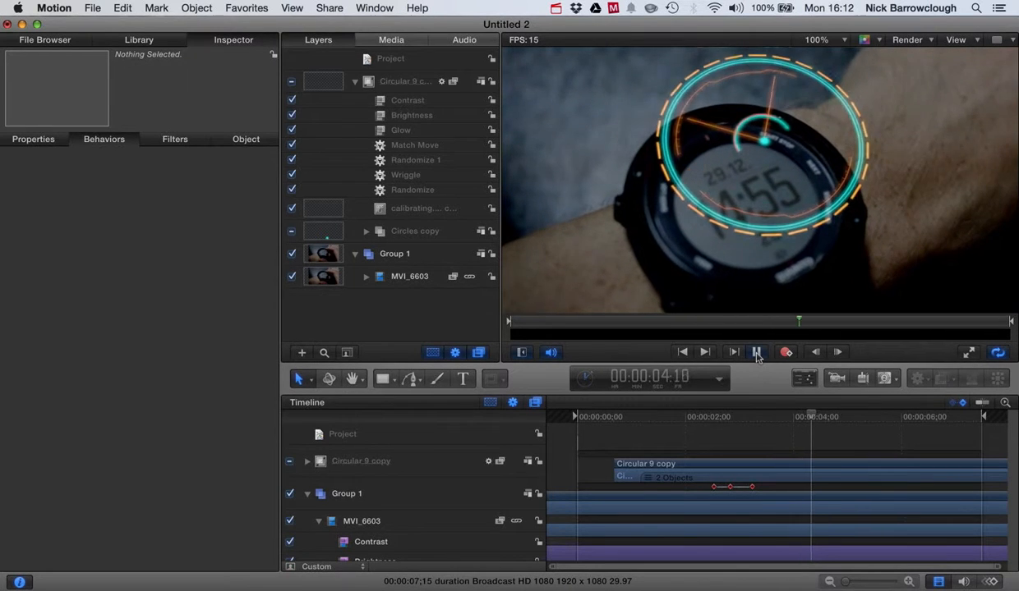
{"action": "left_click", "coordinate": [757, 352]}
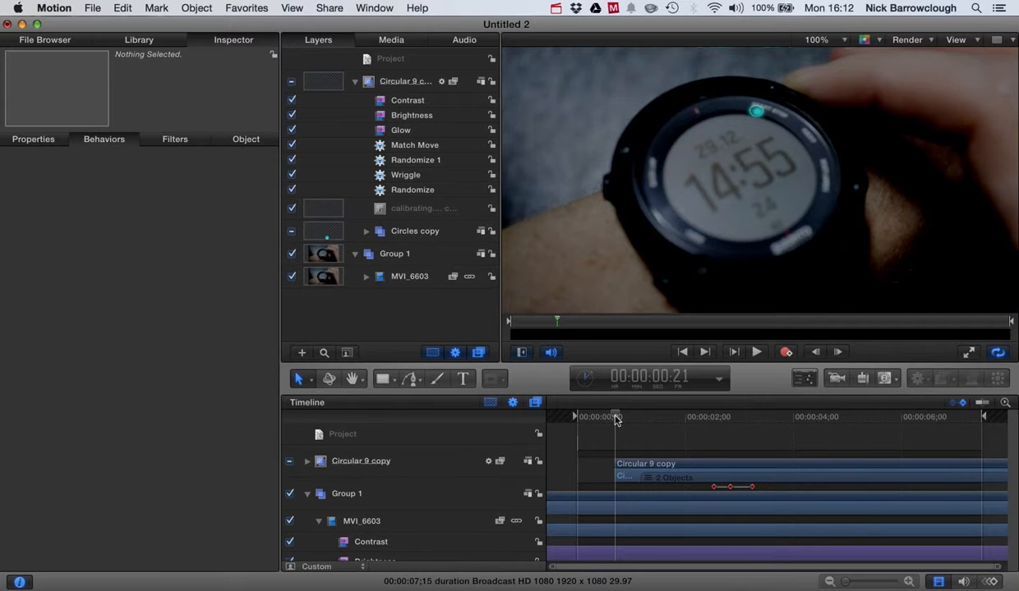
{"action": "left_click_drag", "start_coordinate": [616, 416], "coordinate": [805, 417]}
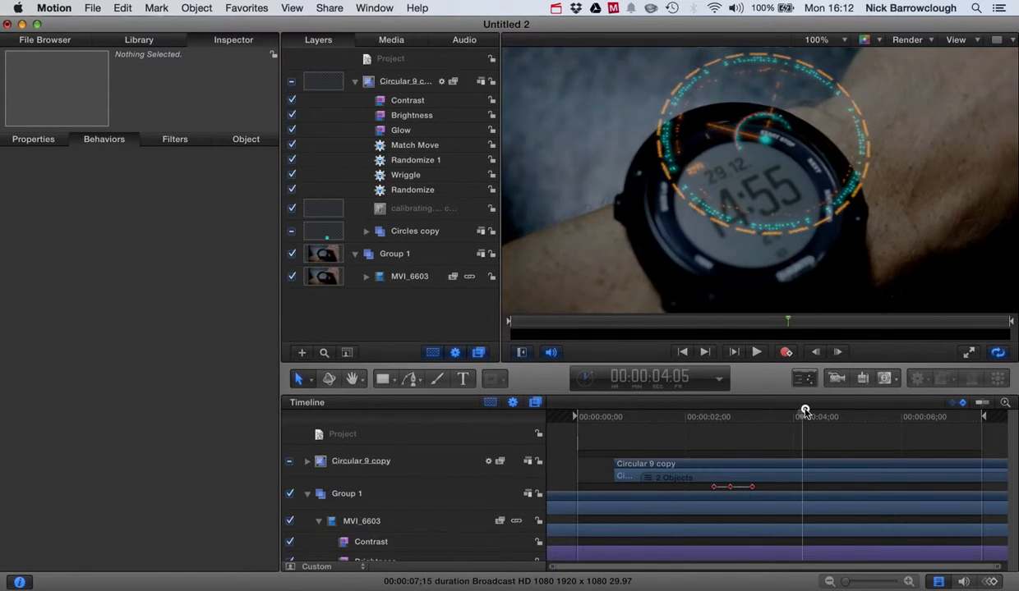
{"action": "left_click_drag", "start_coordinate": [805, 410], "coordinate": [918, 409]}
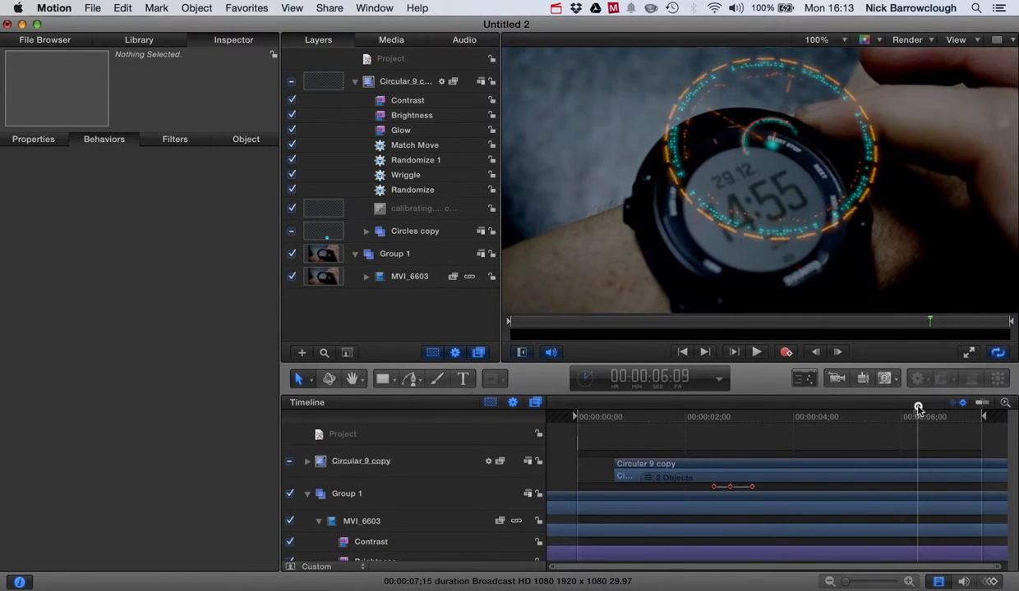
{"action": "left_click_drag", "start_coordinate": [918, 408], "coordinate": [883, 410]}
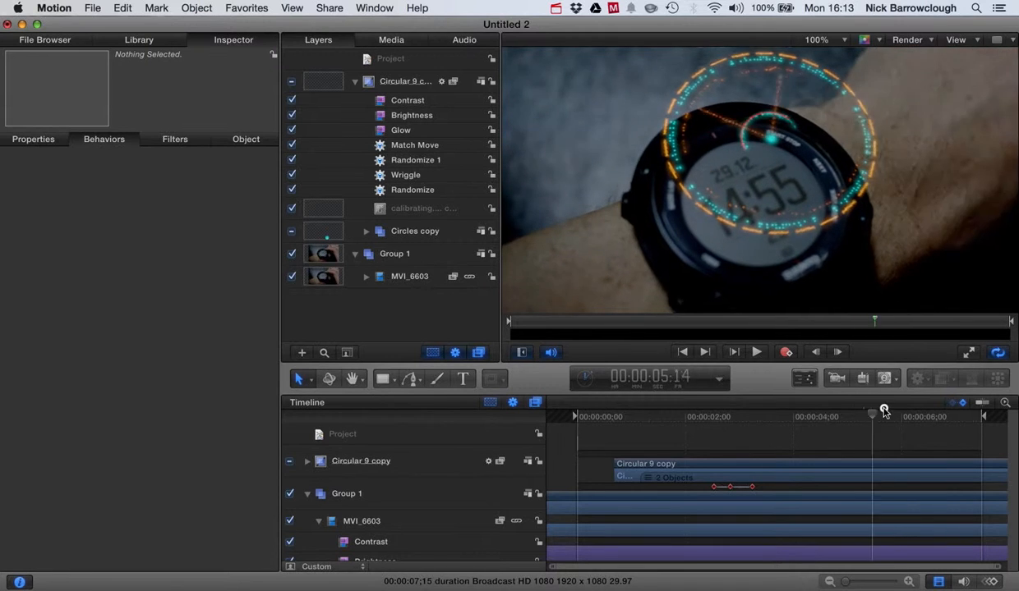
{"action": "left_click_drag", "start_coordinate": [873, 413], "coordinate": [942, 412]}
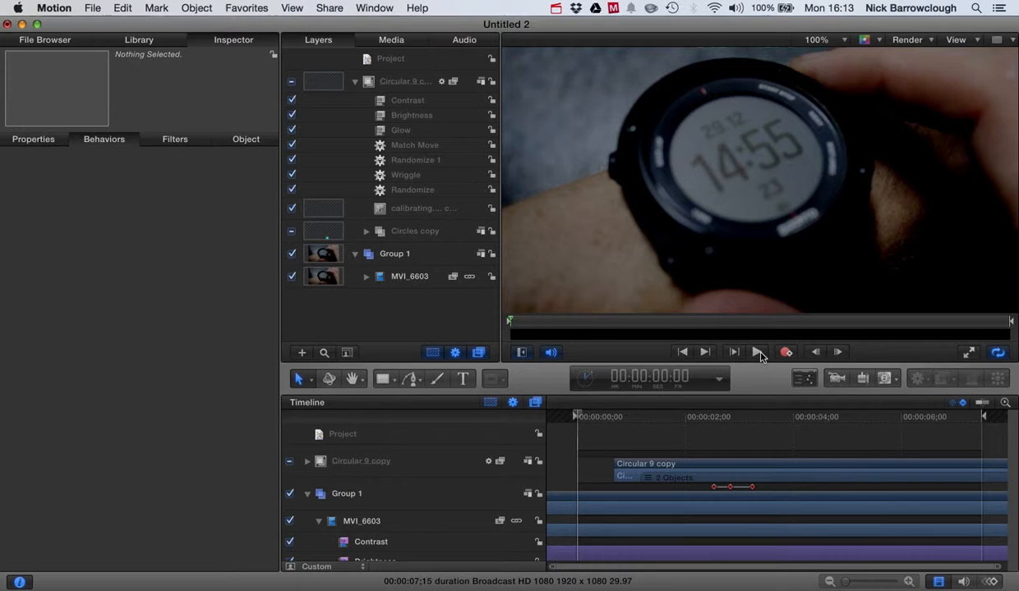
{"action": "mouse_move", "coordinate": [758, 352]}
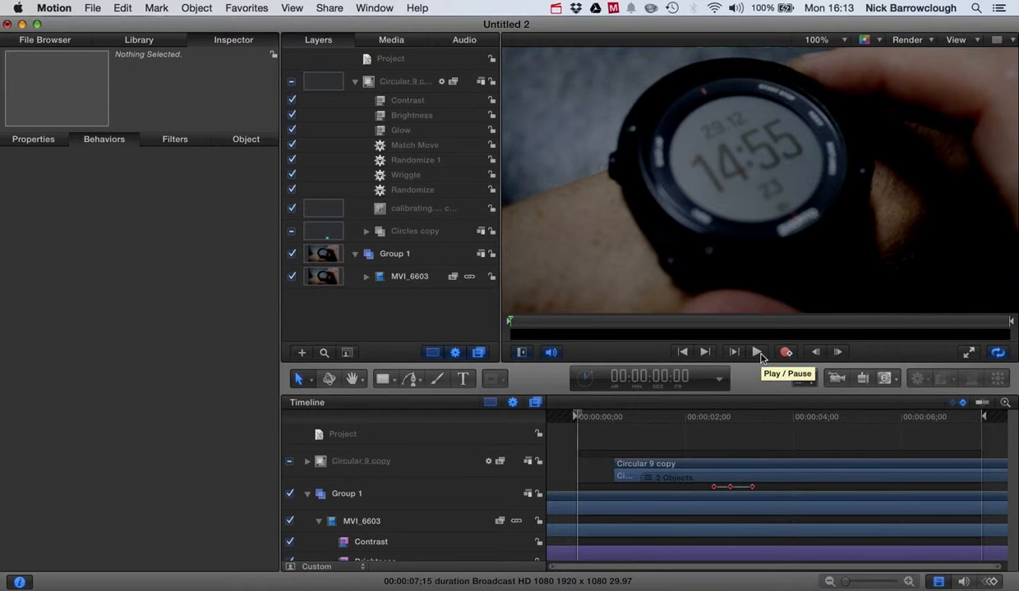